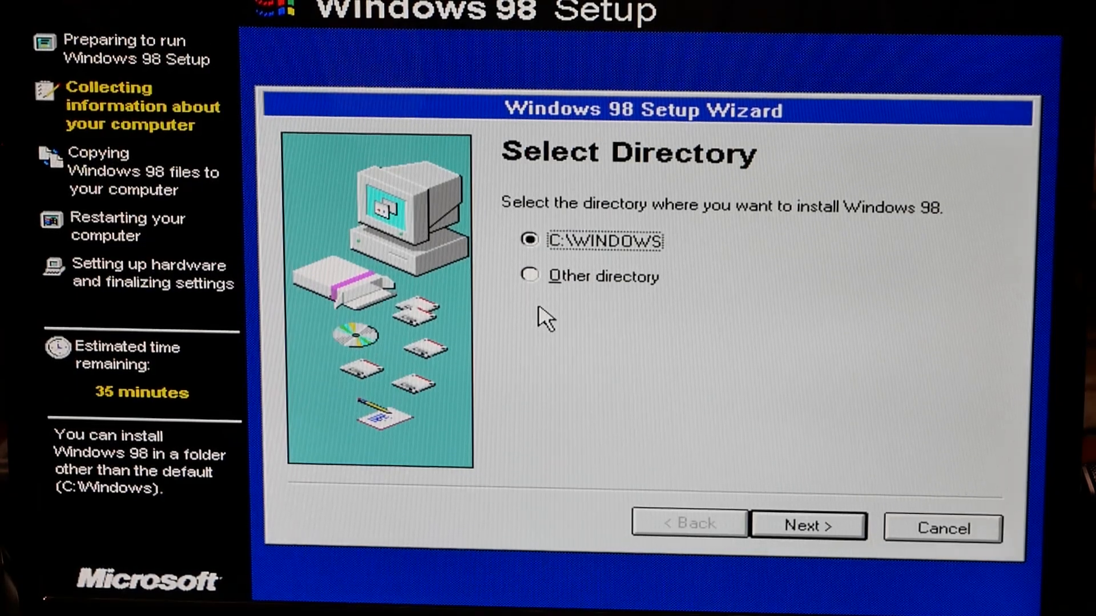
# Keep C:\WINDOWS as the install folder and choose the Custom setup type.
pyautogui.click(807, 526)
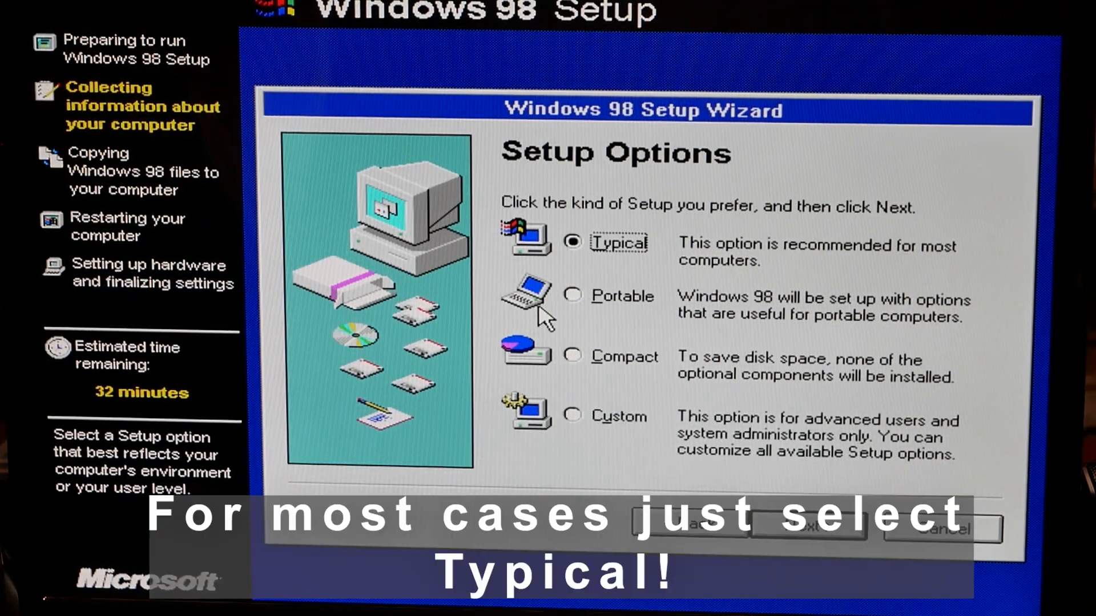
pyautogui.click(572, 415)
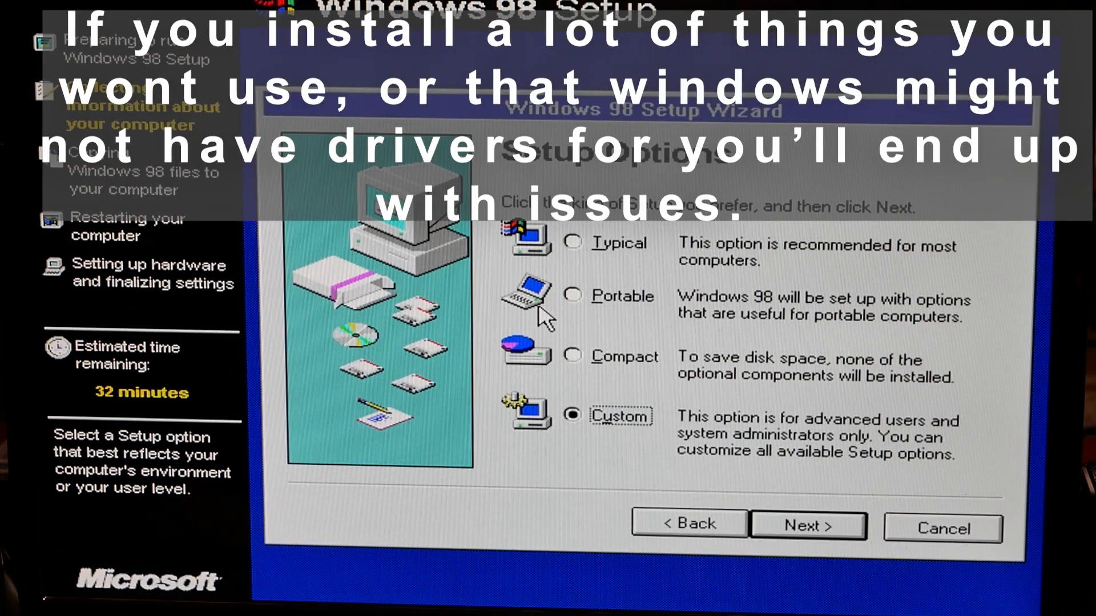
pyautogui.click(807, 525)
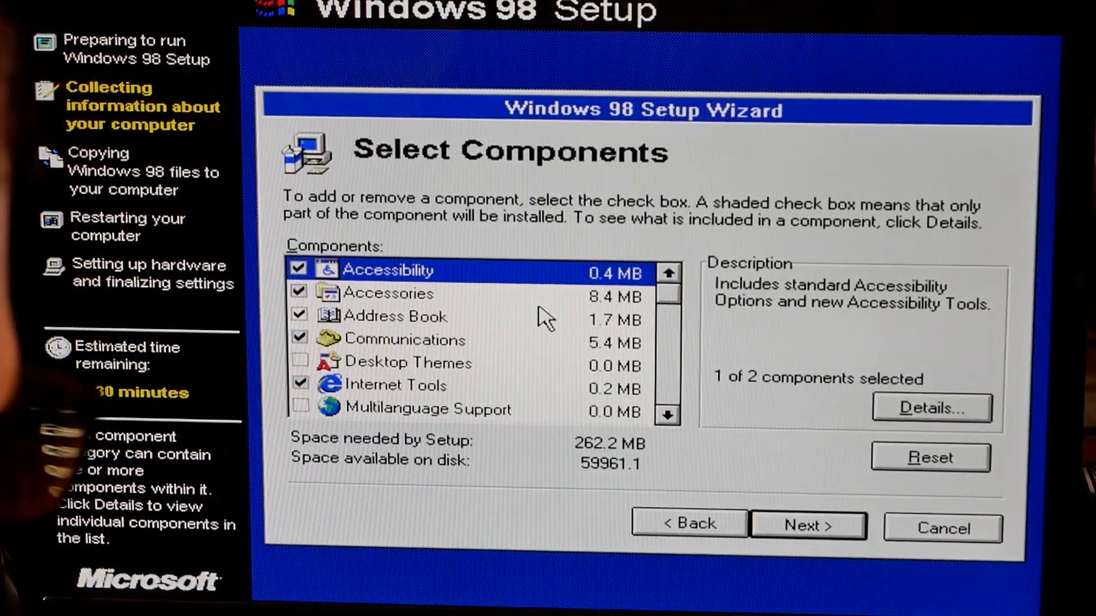
# Add Desktop Themes and extra Accessories and System Tools components to the installation.
pyautogui.click(408, 362)
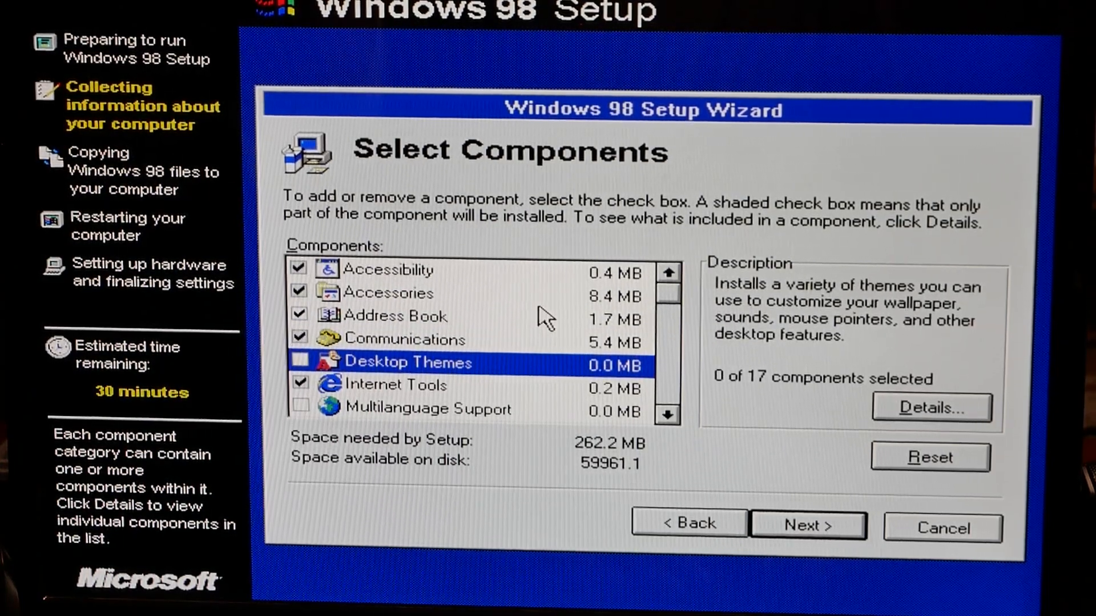
pyautogui.click(931, 407)
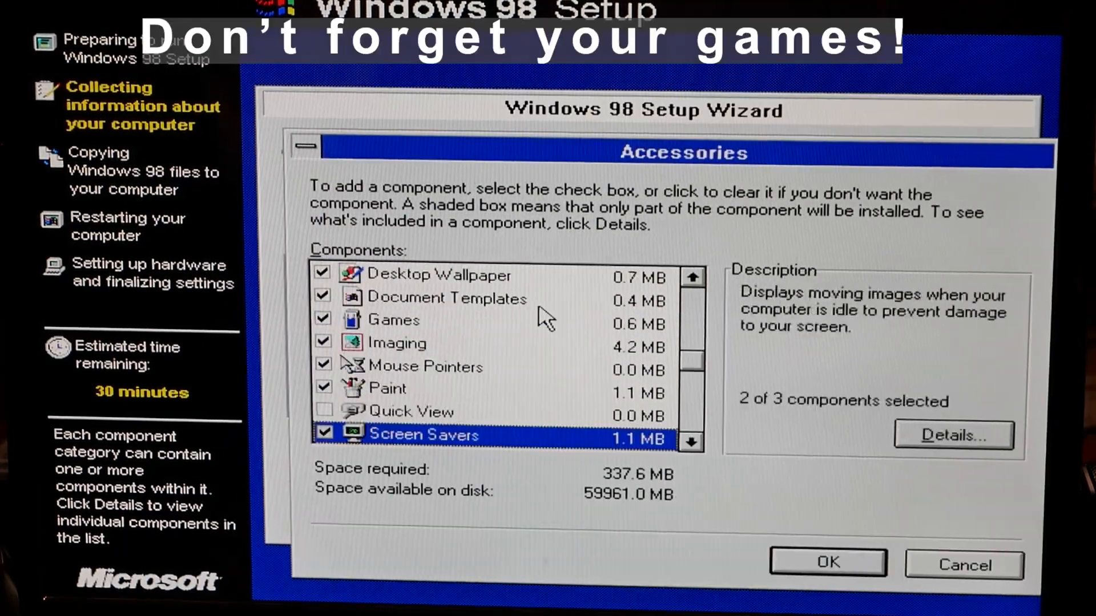
pyautogui.click(827, 562)
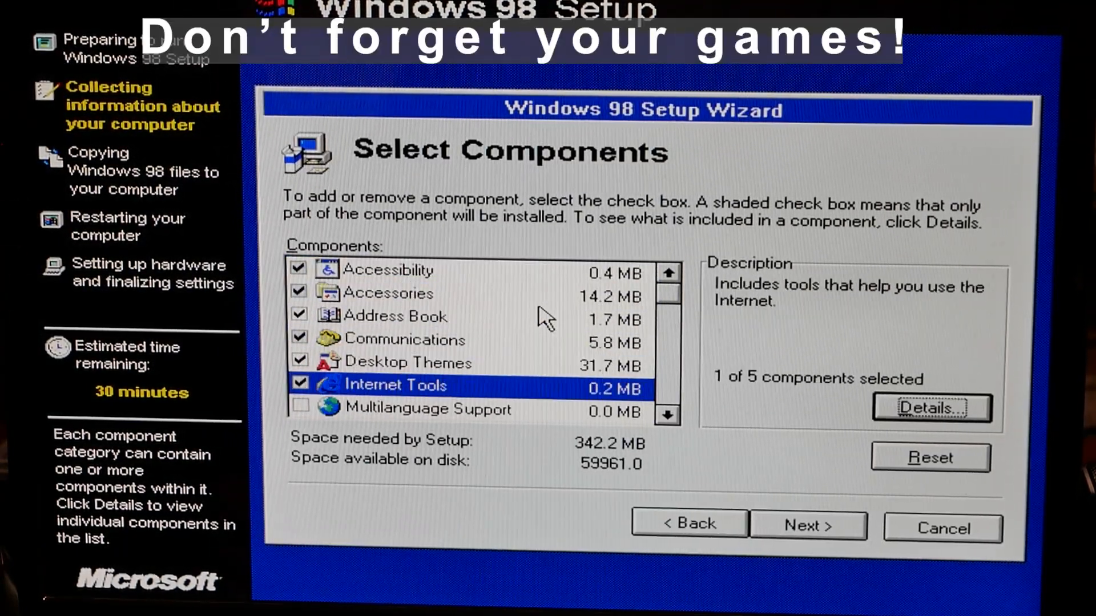
pyautogui.click(931, 407)
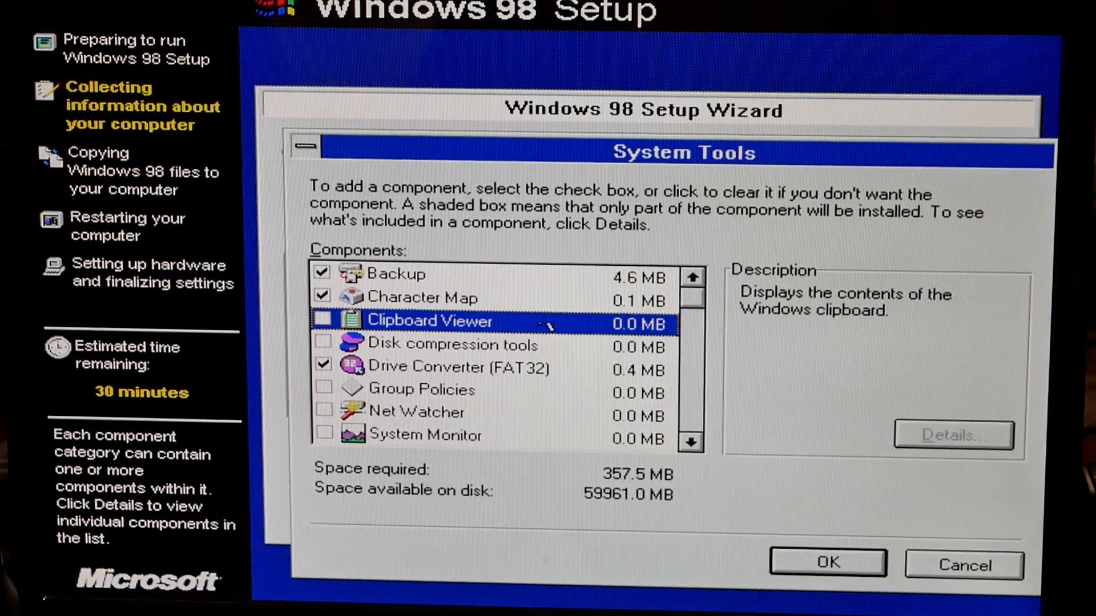
pyautogui.click(827, 563)
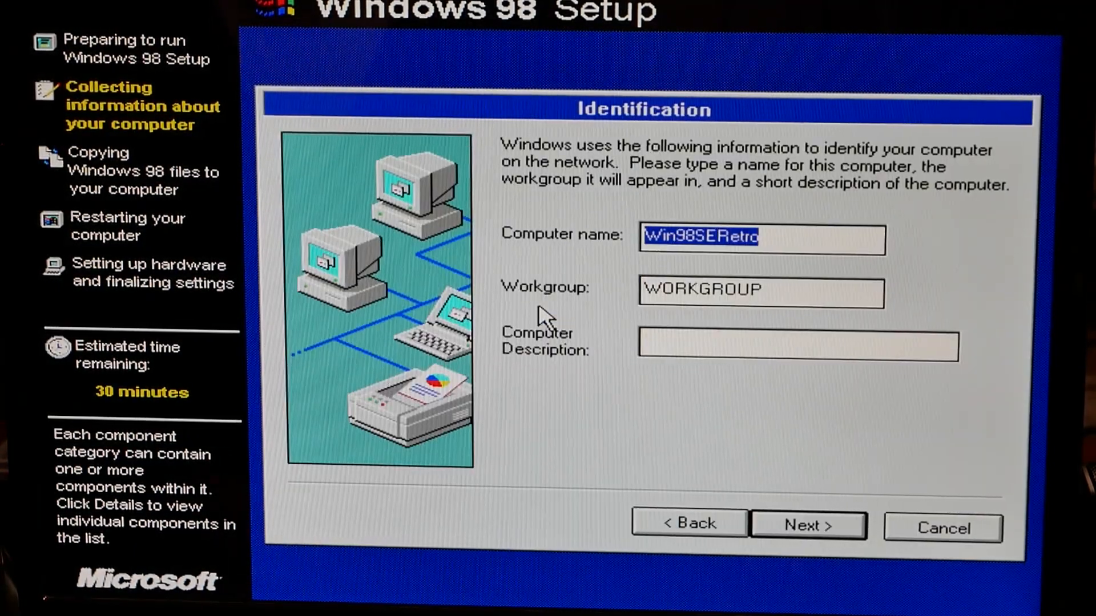
# Enter the 'retro Games' computer description and start copying Windows 98 files.
pyautogui.write('retr')
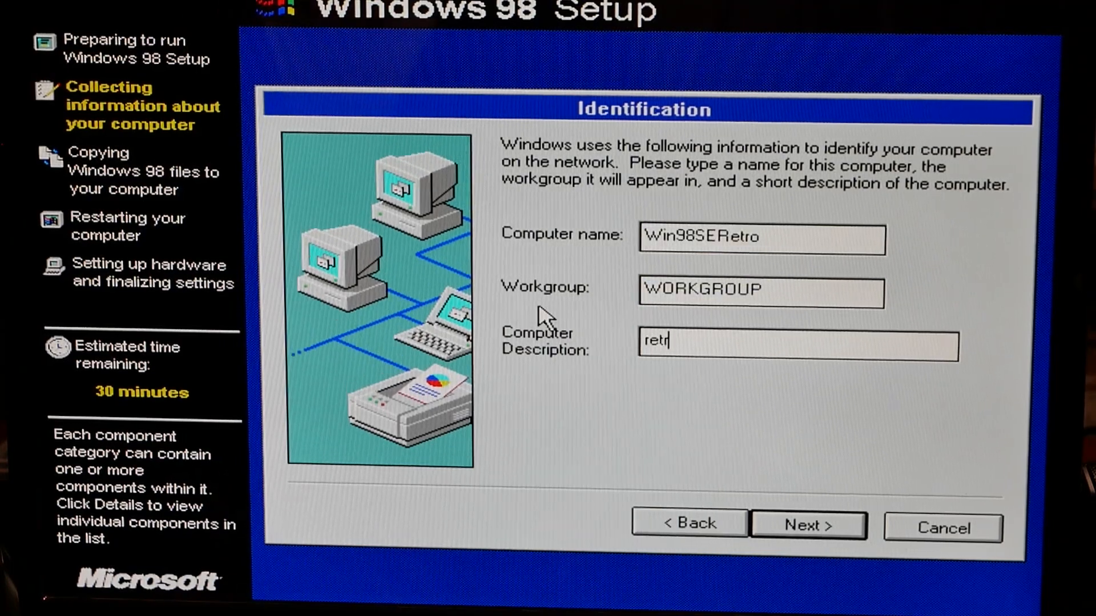
pyautogui.click(808, 526)
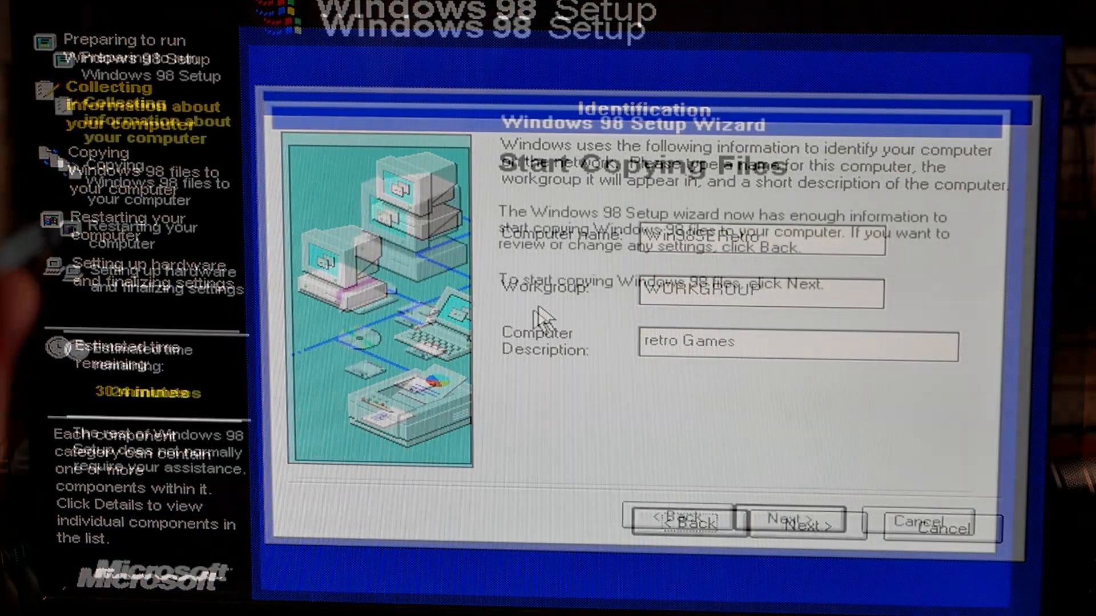
pyautogui.click(796, 520)
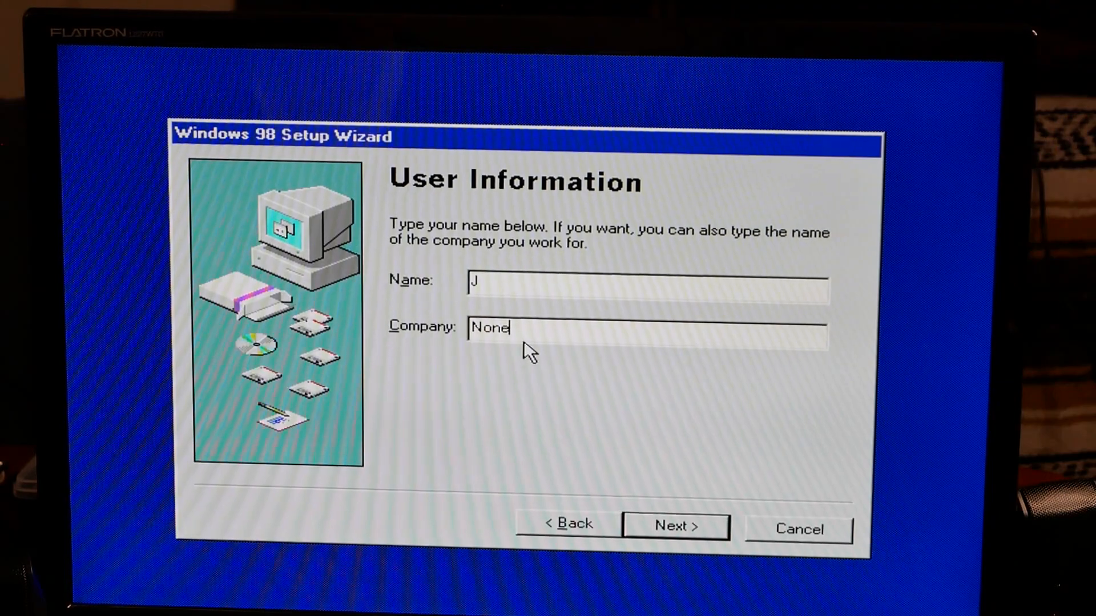
# Confirm user information, accept the license agreement, and finish the setup wizard.
pyautogui.click(675, 525)
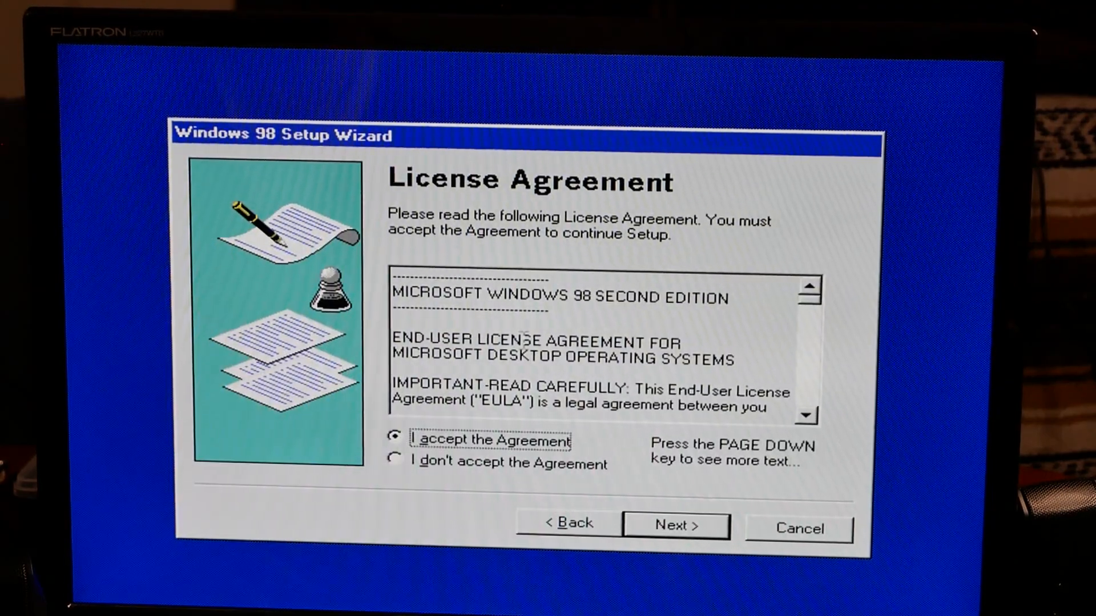
pyautogui.click(675, 526)
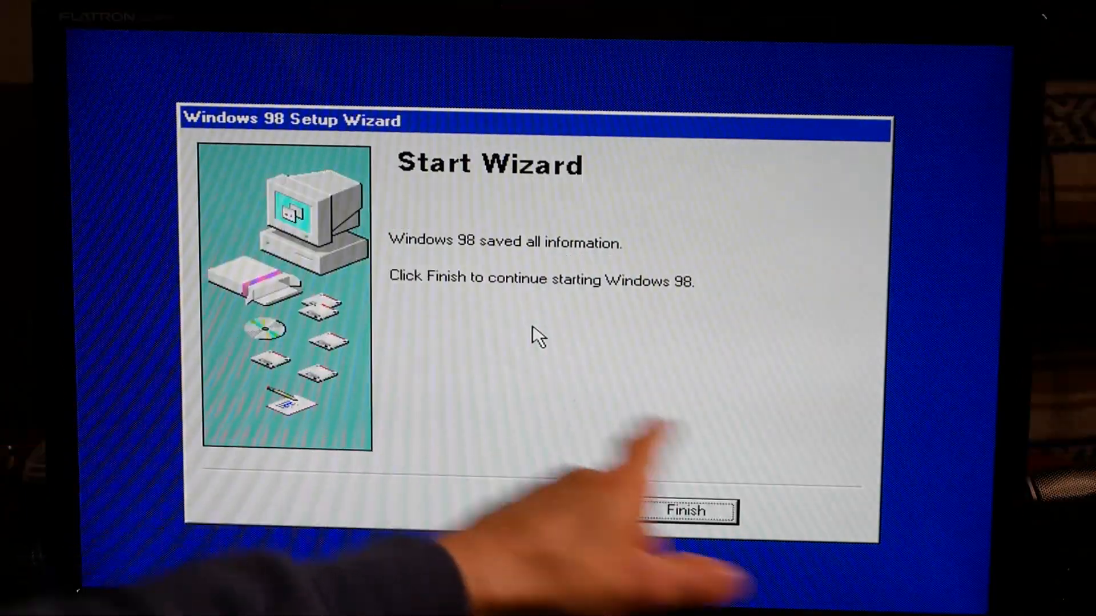
pyautogui.click(686, 511)
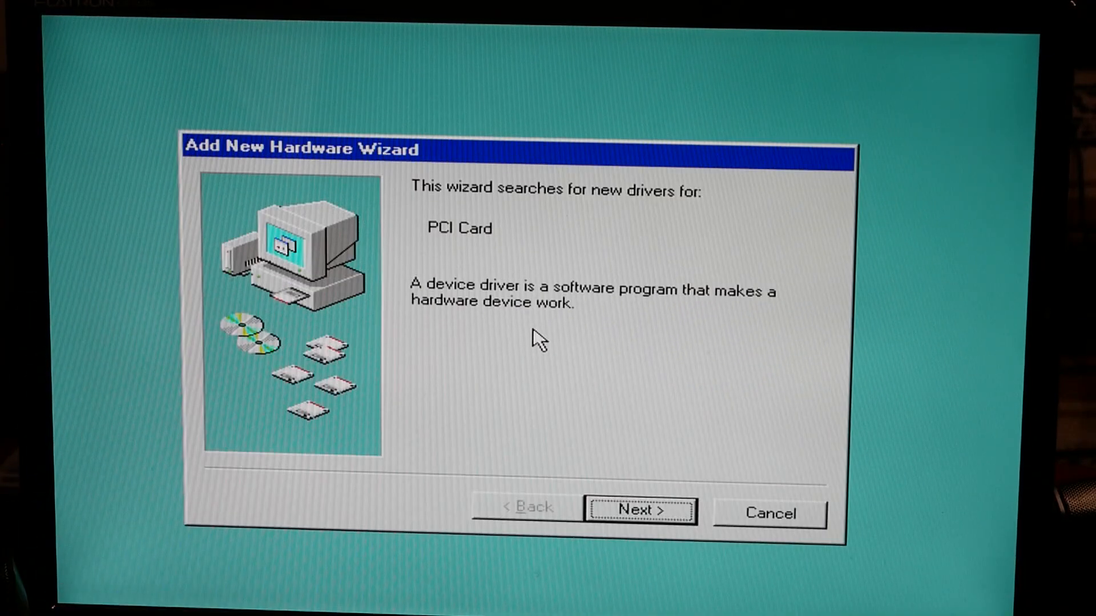
# Search the CD-ROM for a PCI Card driver, then close the wizard without one.
pyautogui.click(637, 509)
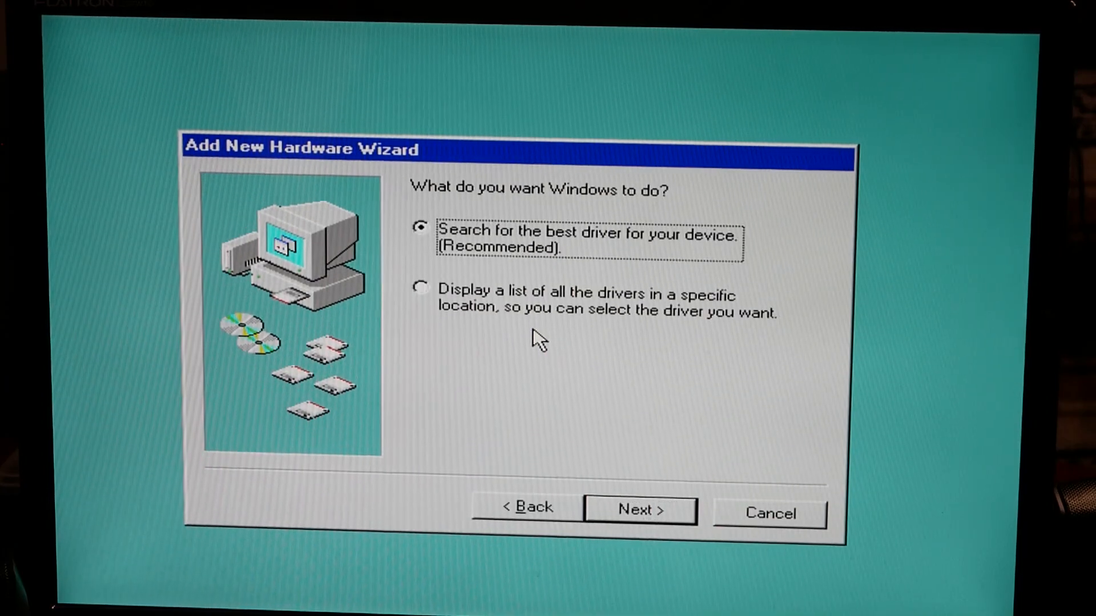
pyautogui.click(638, 510)
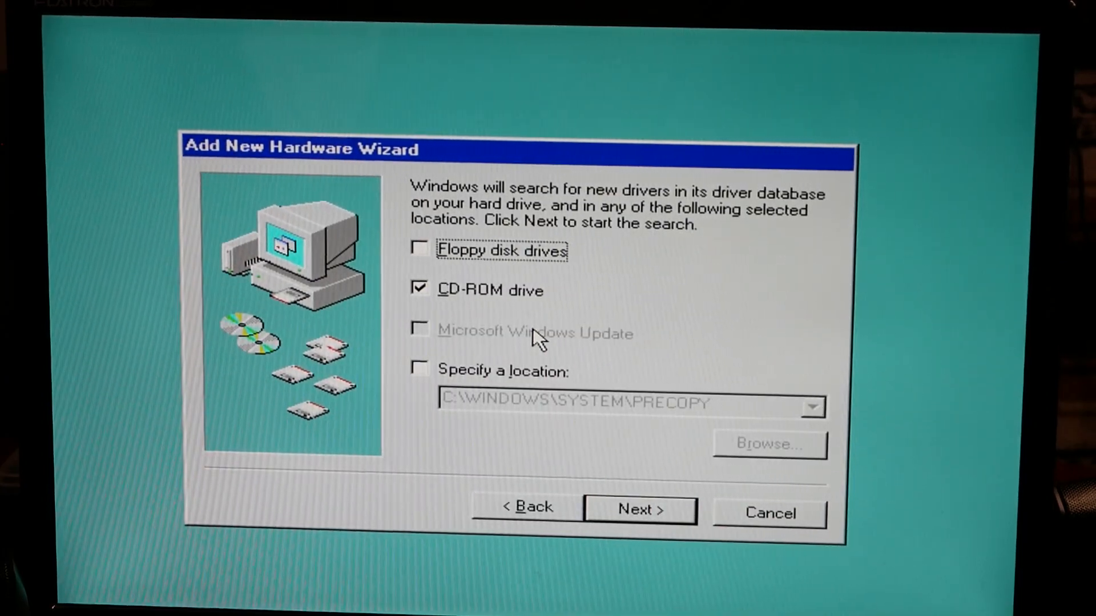
pyautogui.click(638, 510)
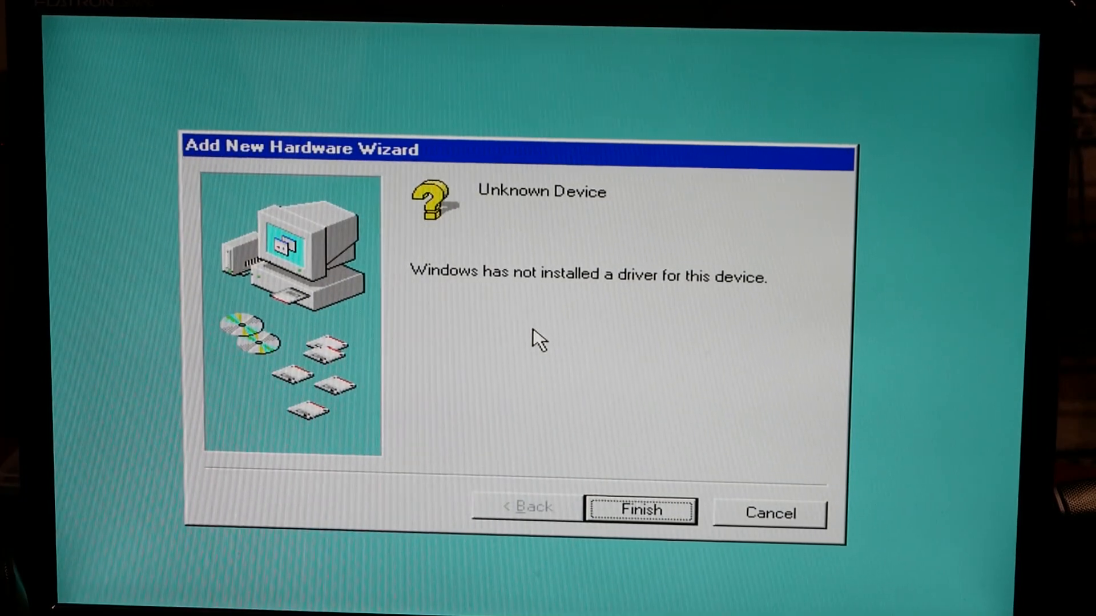
pyautogui.click(638, 511)
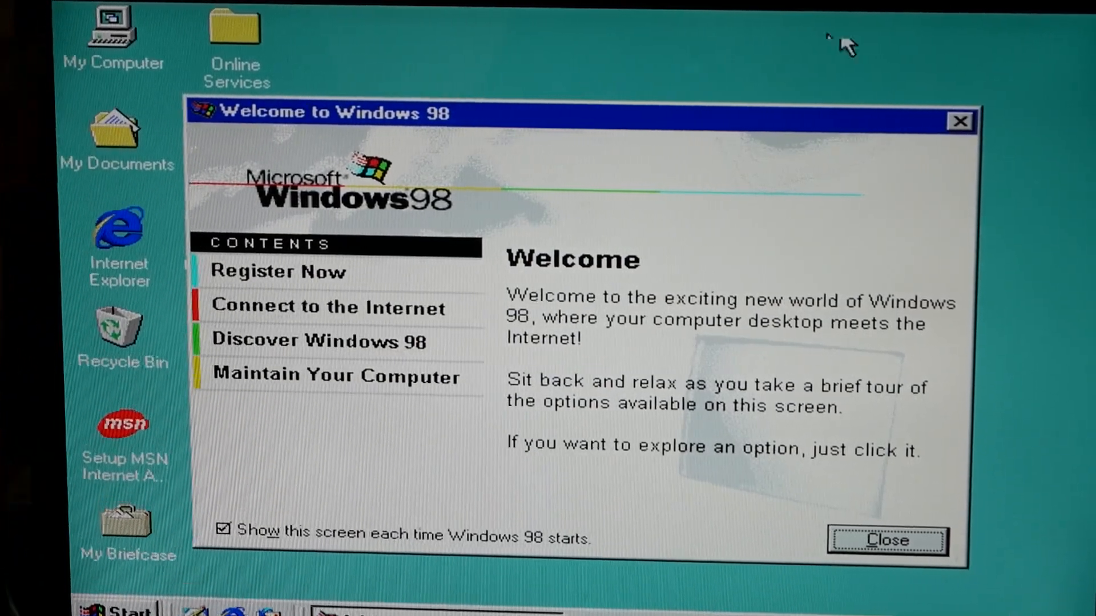
# Close the Windows 98 Welcome screen.
pyautogui.click(112, 610)
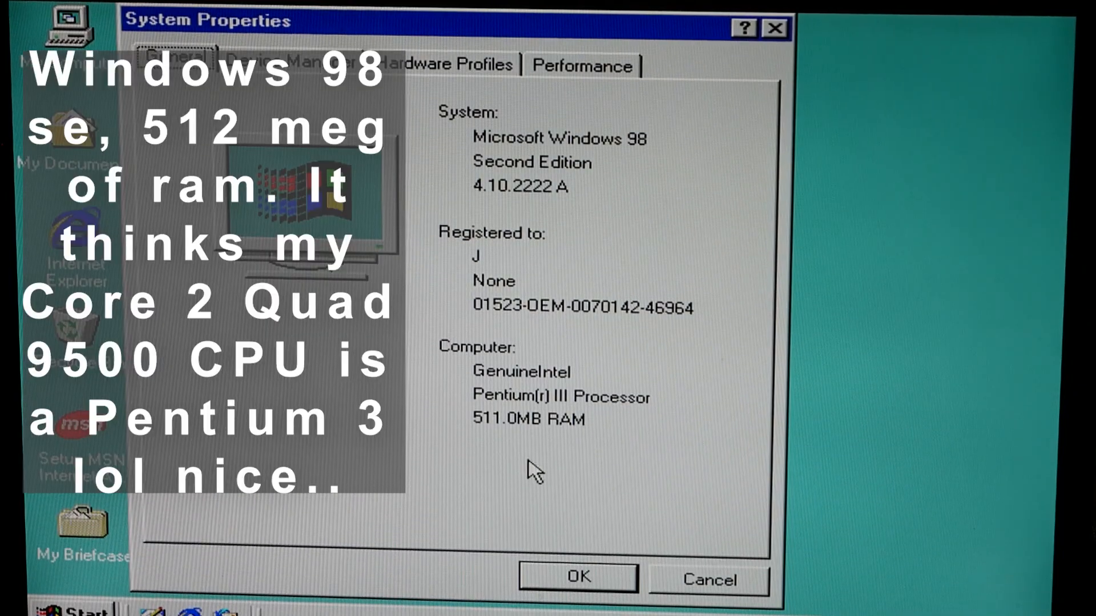
pyautogui.moveTo(605, 408)
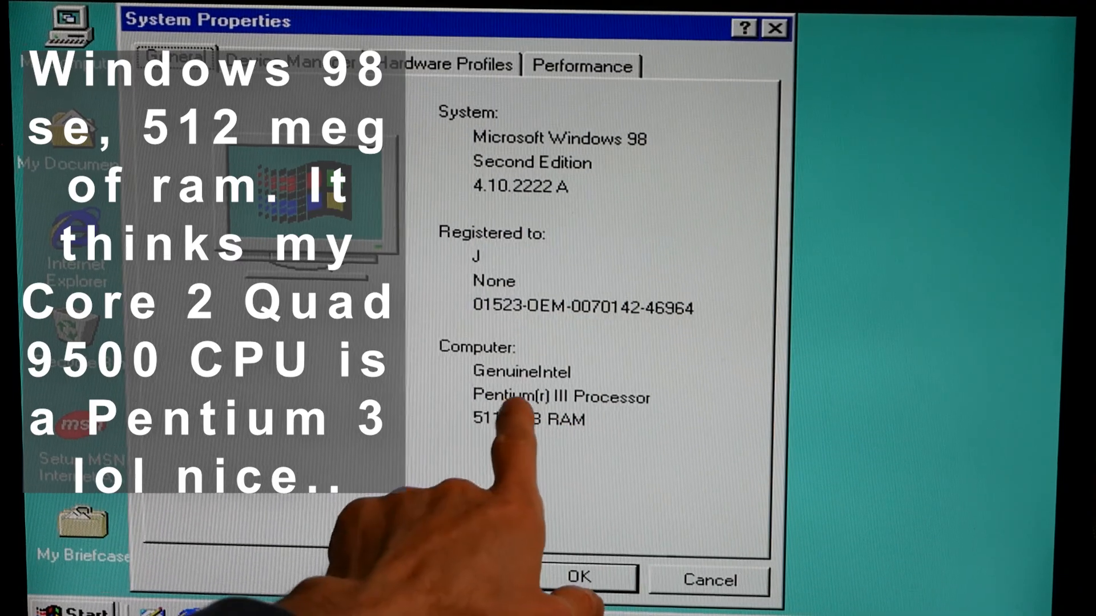
pyautogui.moveTo(517, 406)
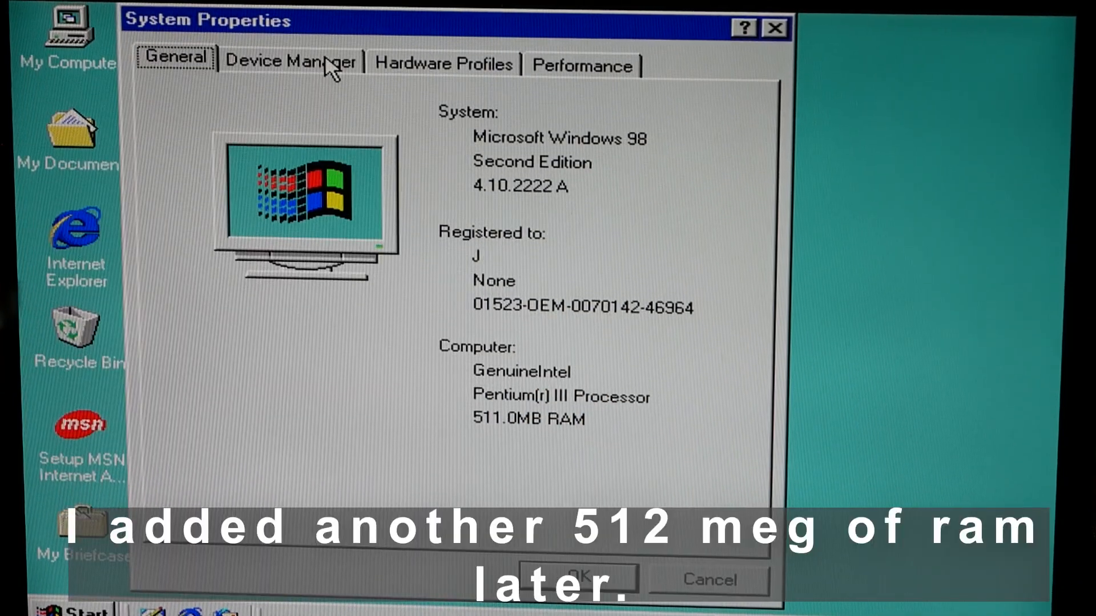
pyautogui.click(290, 62)
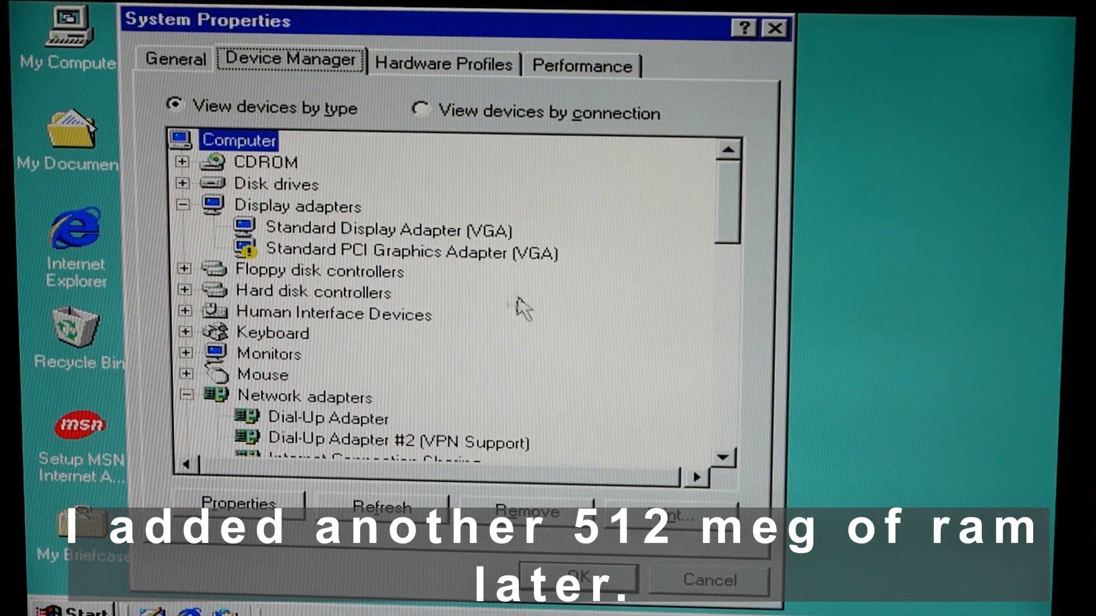
pyautogui.click(389, 230)
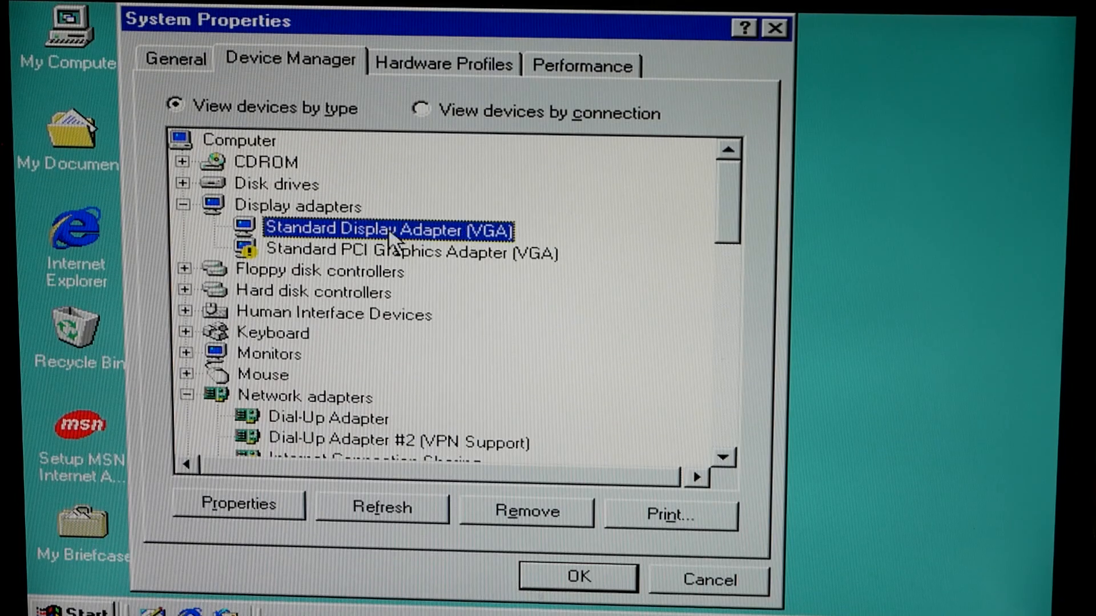
pyautogui.click(183, 183)
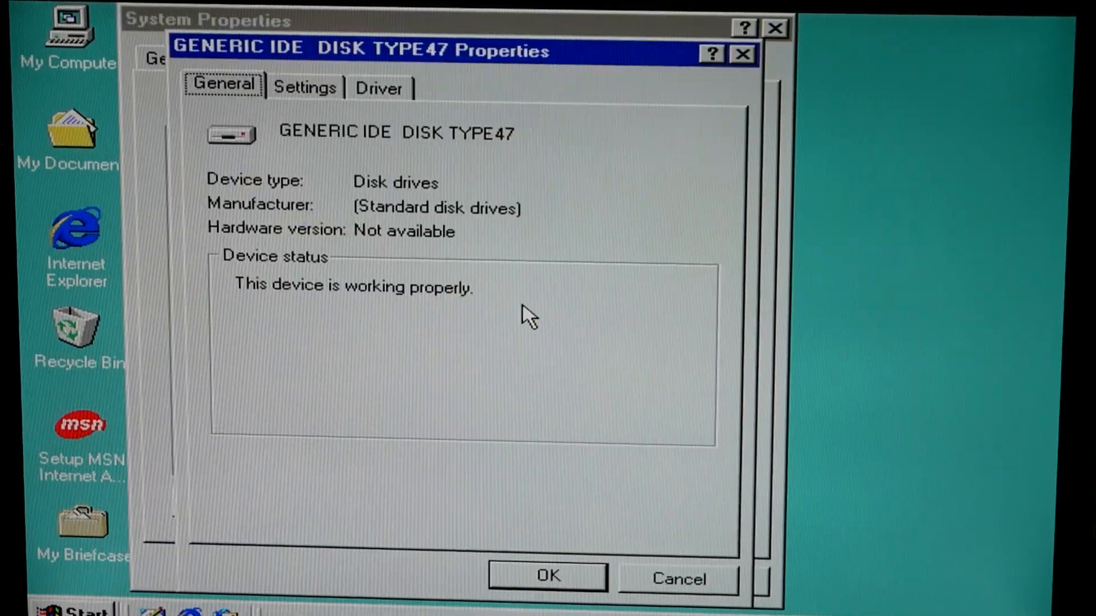
pyautogui.click(304, 87)
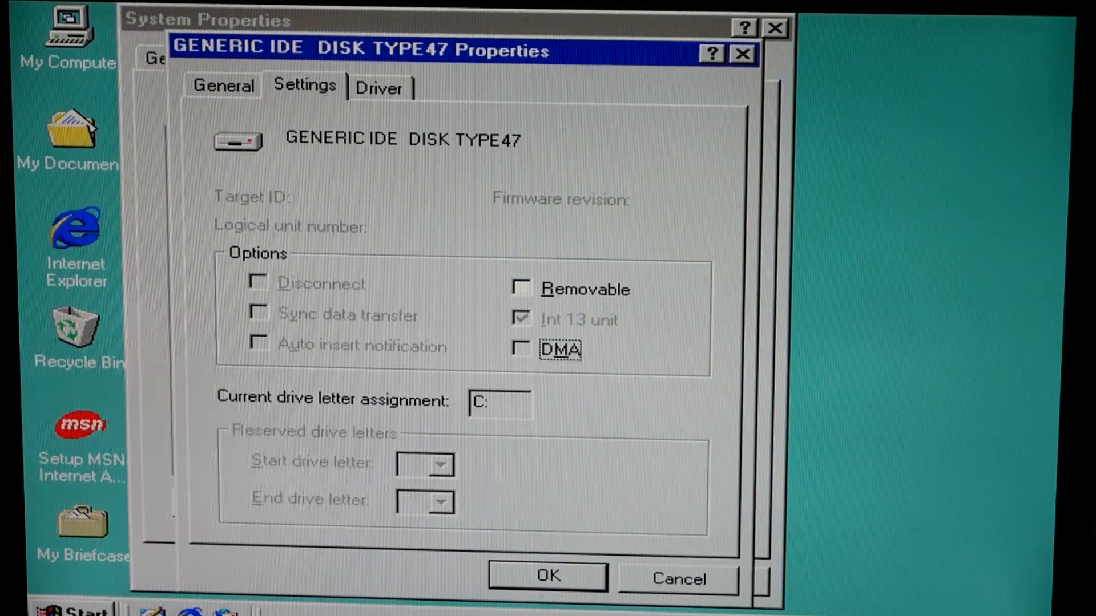
pyautogui.click(378, 86)
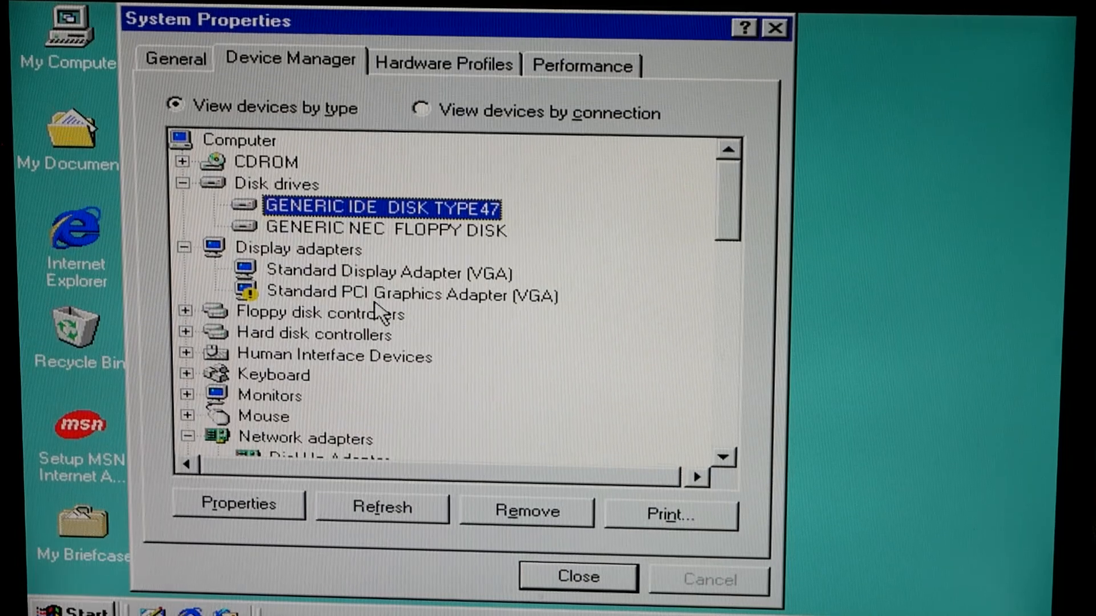
pyautogui.click(409, 293)
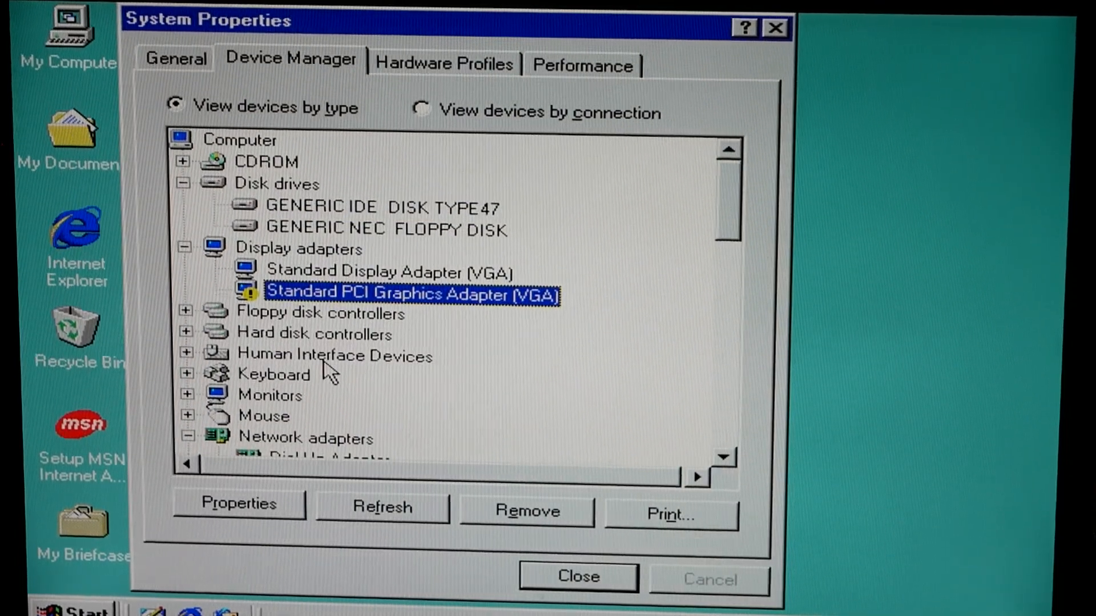
pyautogui.scroll(-3)
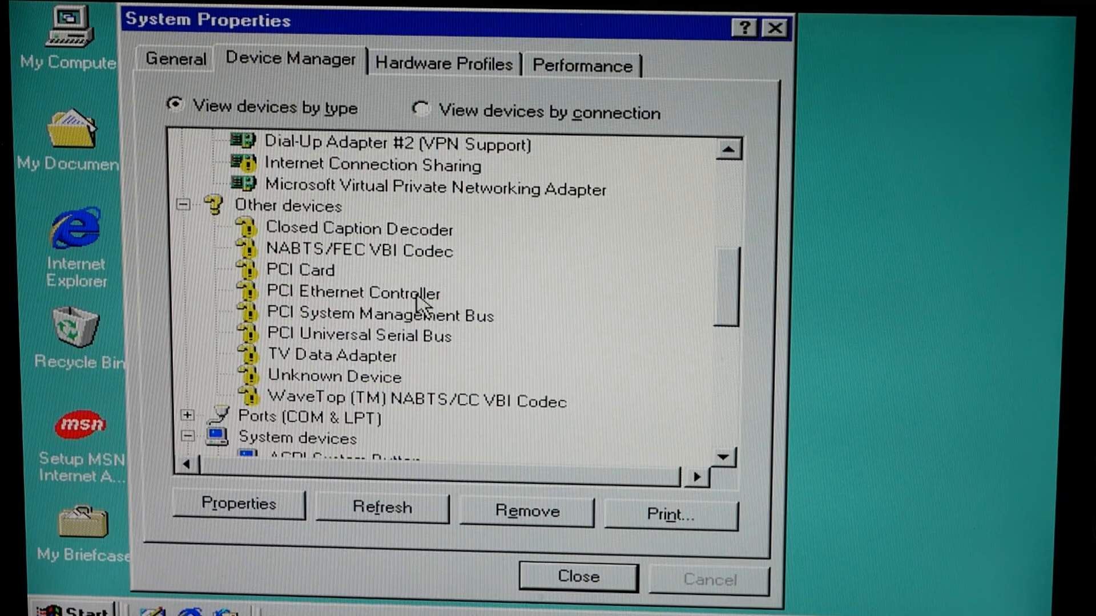
pyautogui.click(379, 315)
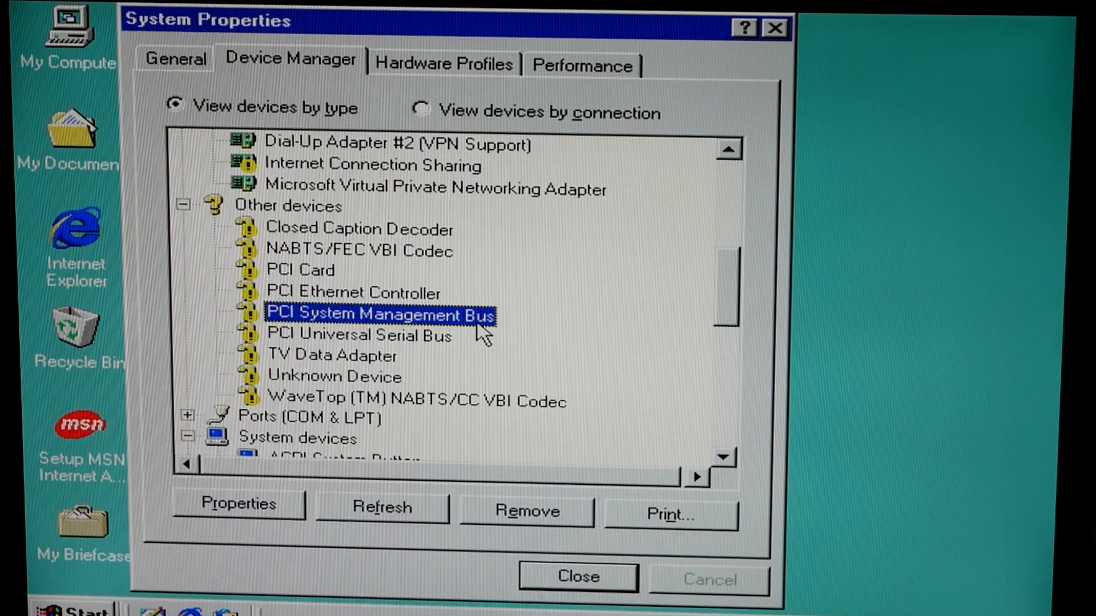
pyautogui.scroll(-3)
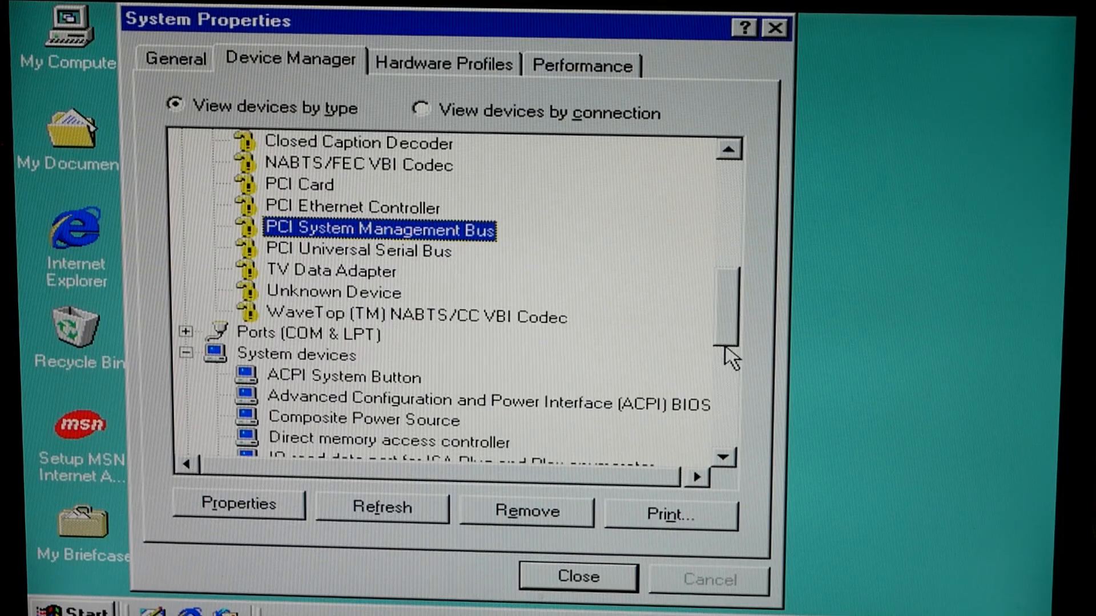
pyautogui.scroll(-3)
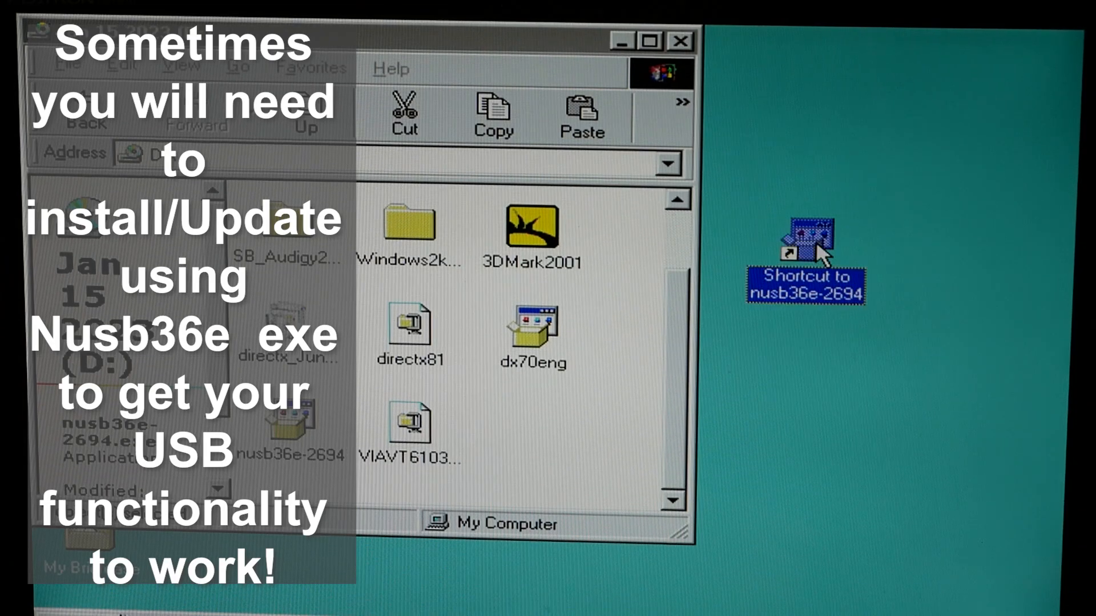
# Install the nusb36e native USB driver and the Intel INF motherboard resources driver.
pyautogui.doubleClick(804, 245)
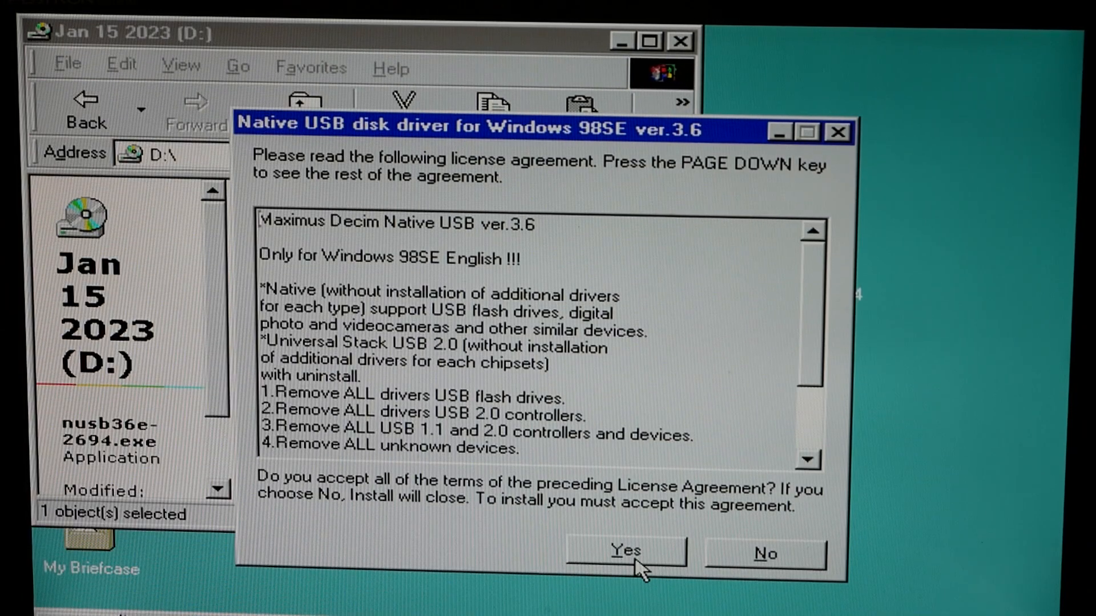
pyautogui.click(624, 551)
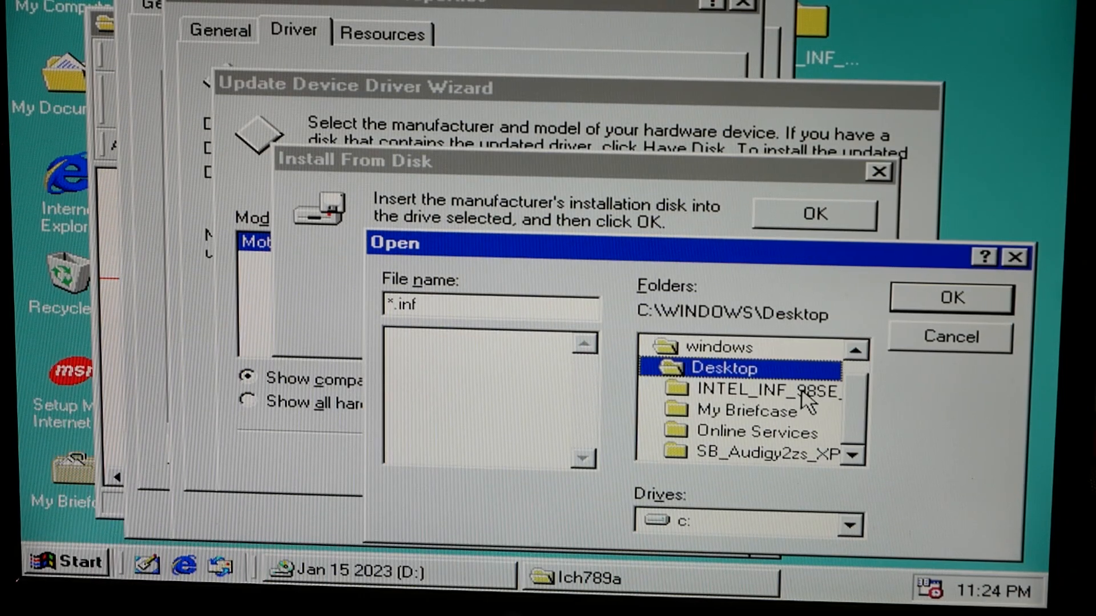
pyautogui.doubleClick(747, 389)
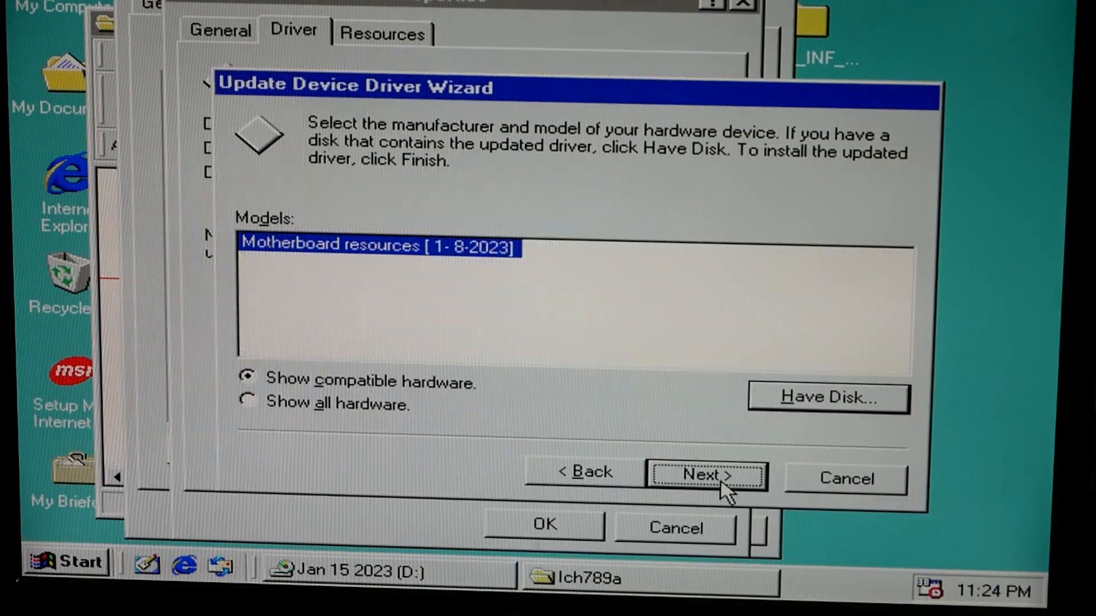
pyautogui.click(705, 476)
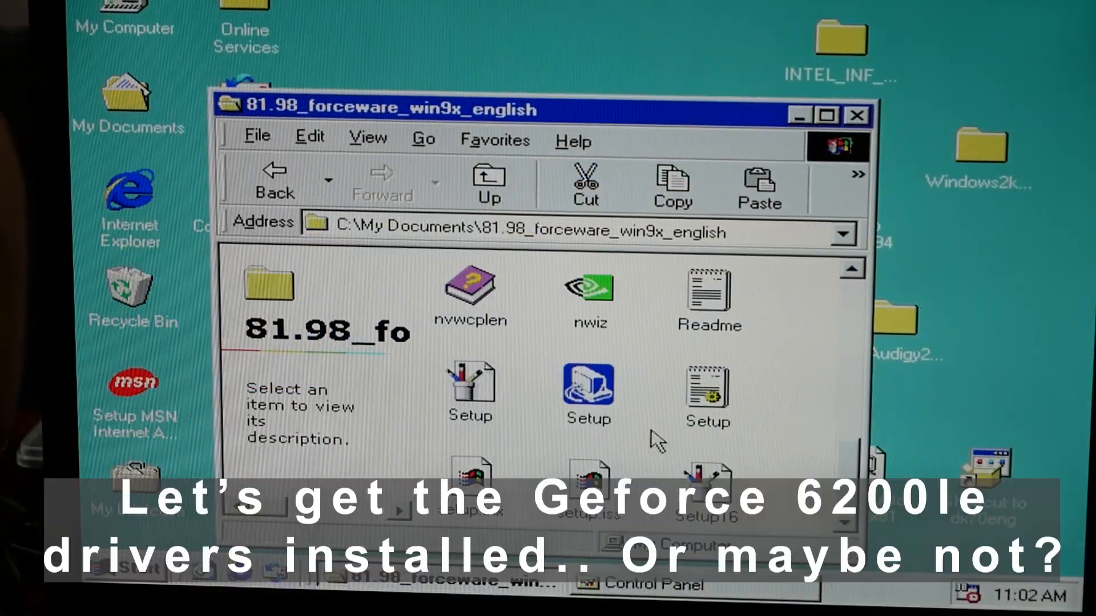
# Run ForceWare 81.98 Setup through to Finish, dismissing the PCI ID error.
pyautogui.doubleClick(588, 387)
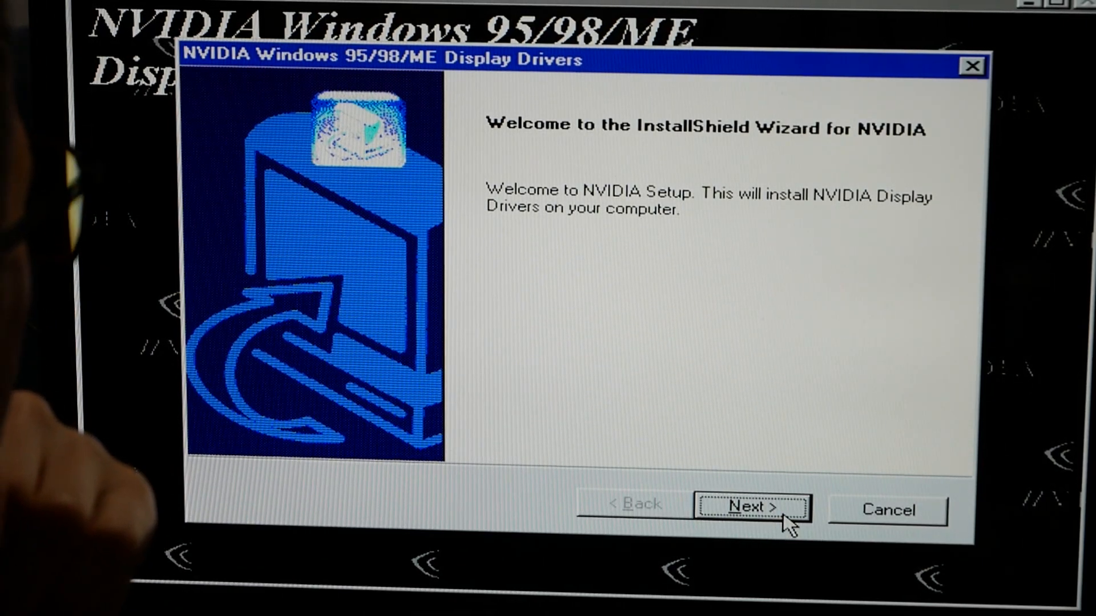
pyautogui.click(750, 508)
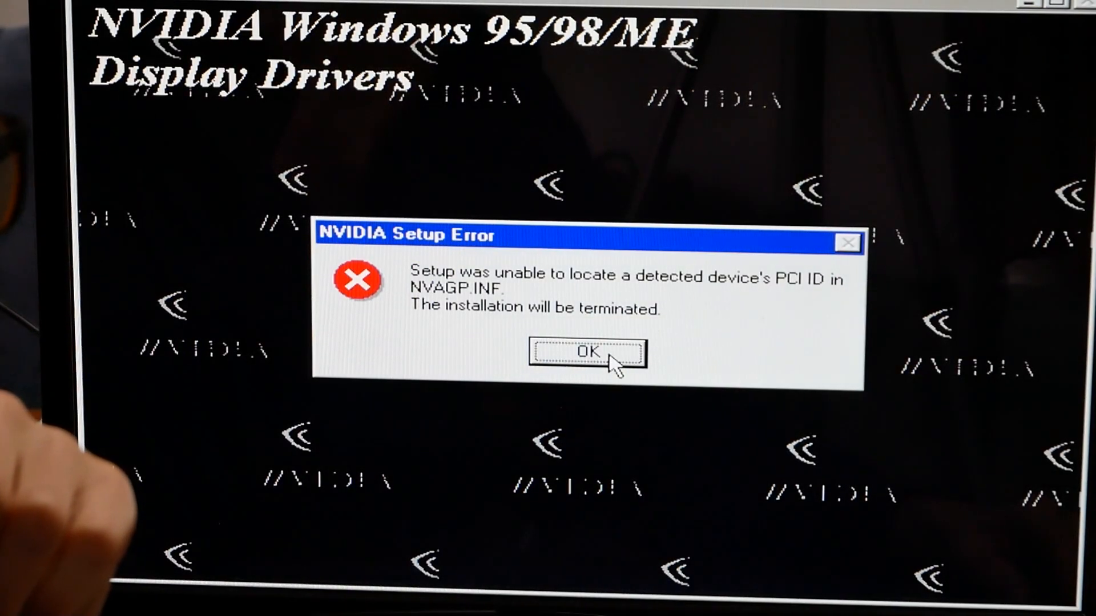
pyautogui.click(586, 353)
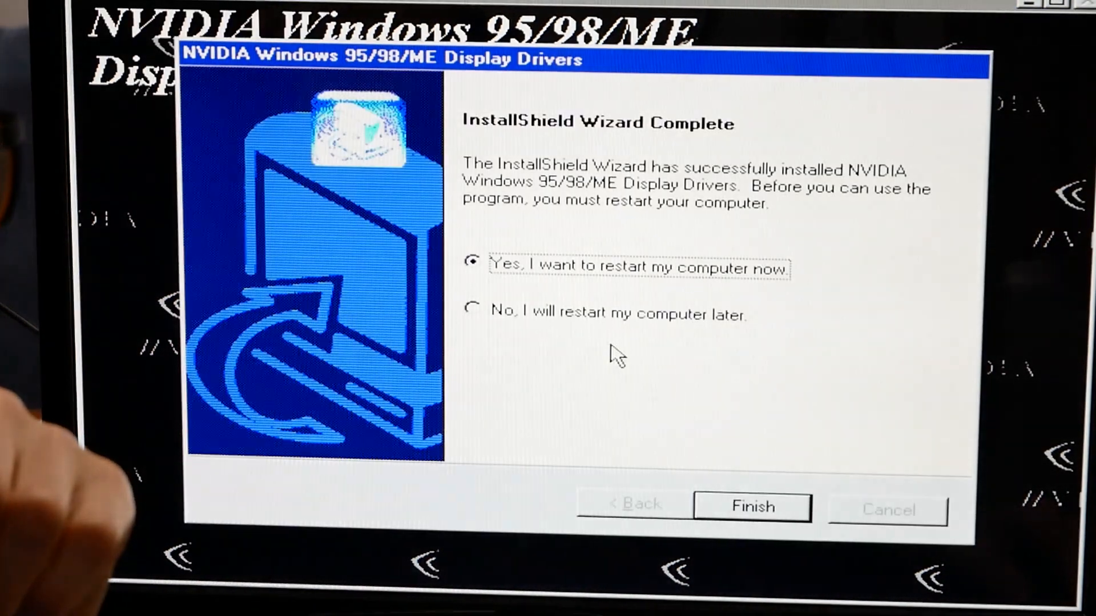
pyautogui.click(752, 507)
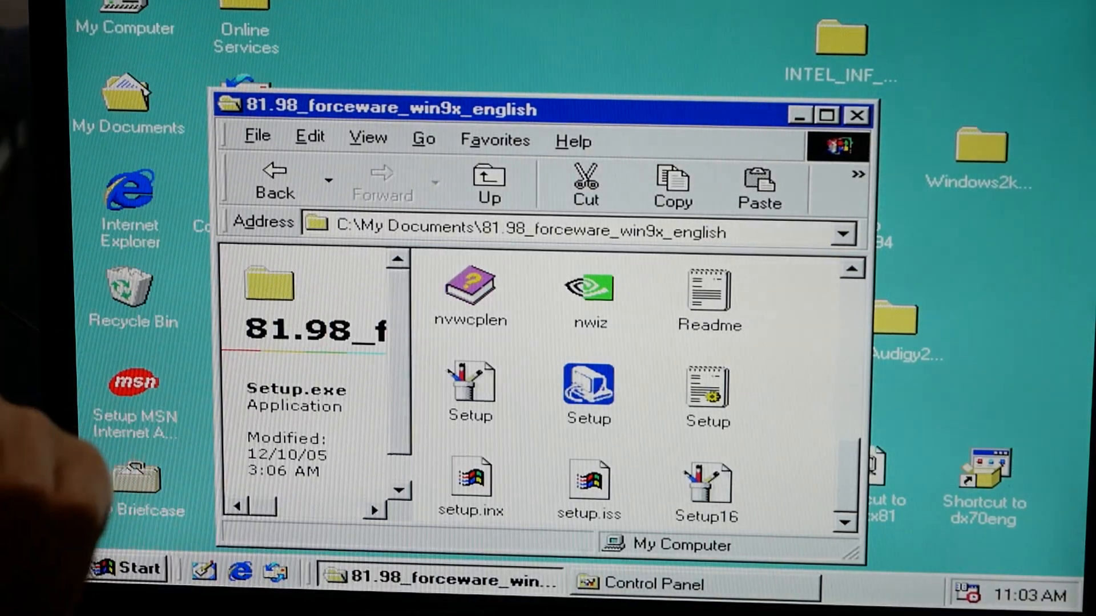
# Inspect the GeForce 6200 resources in Device Manager and select Standard Display Adapter (VGA).
pyautogui.click(130, 568)
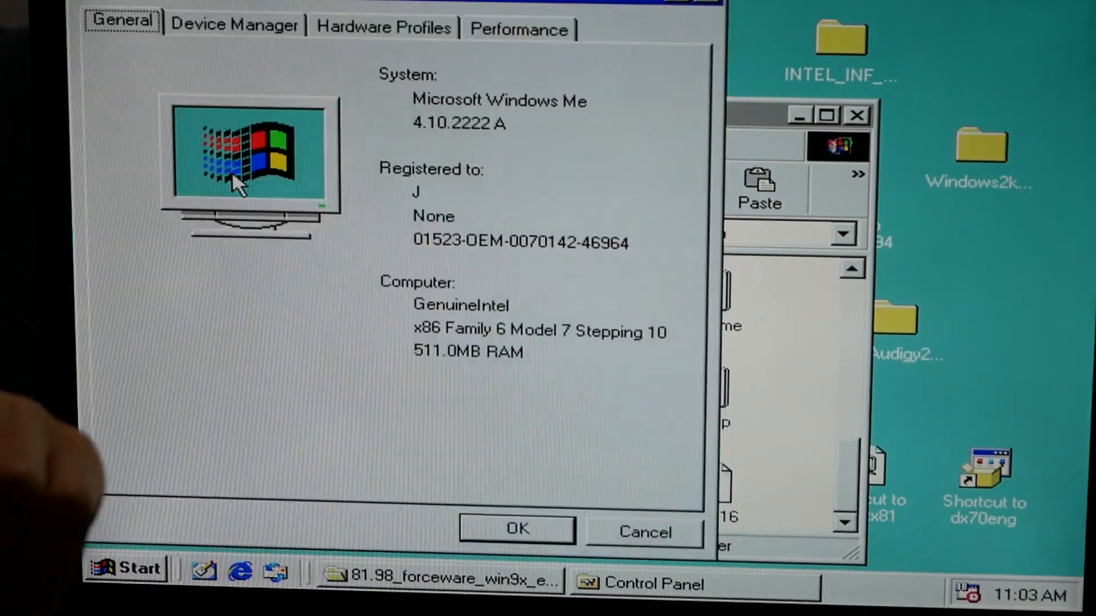
pyautogui.click(234, 26)
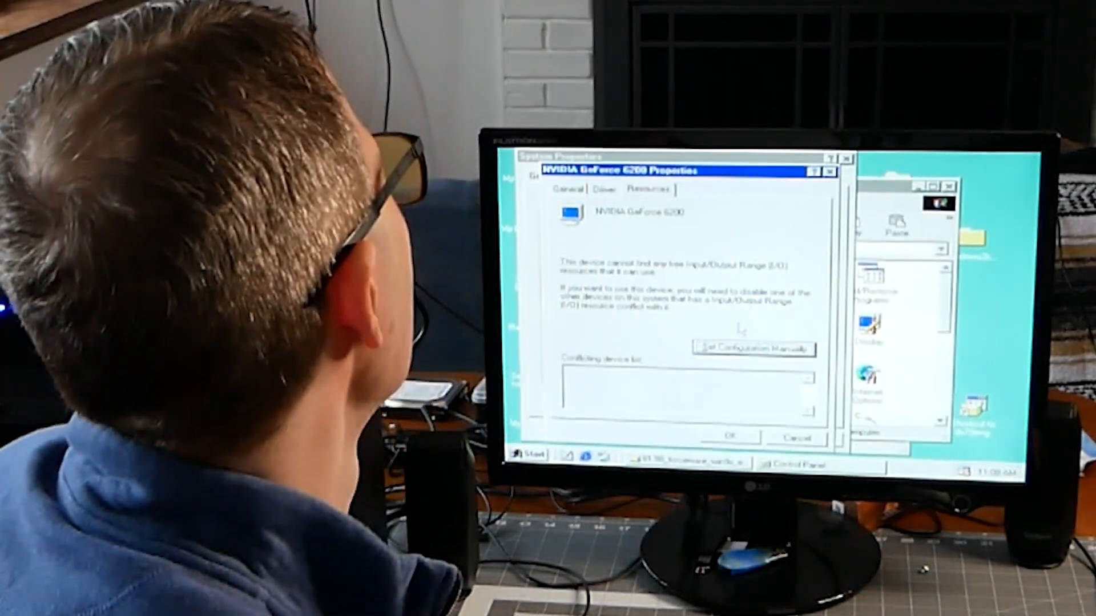
pyautogui.click(569, 190)
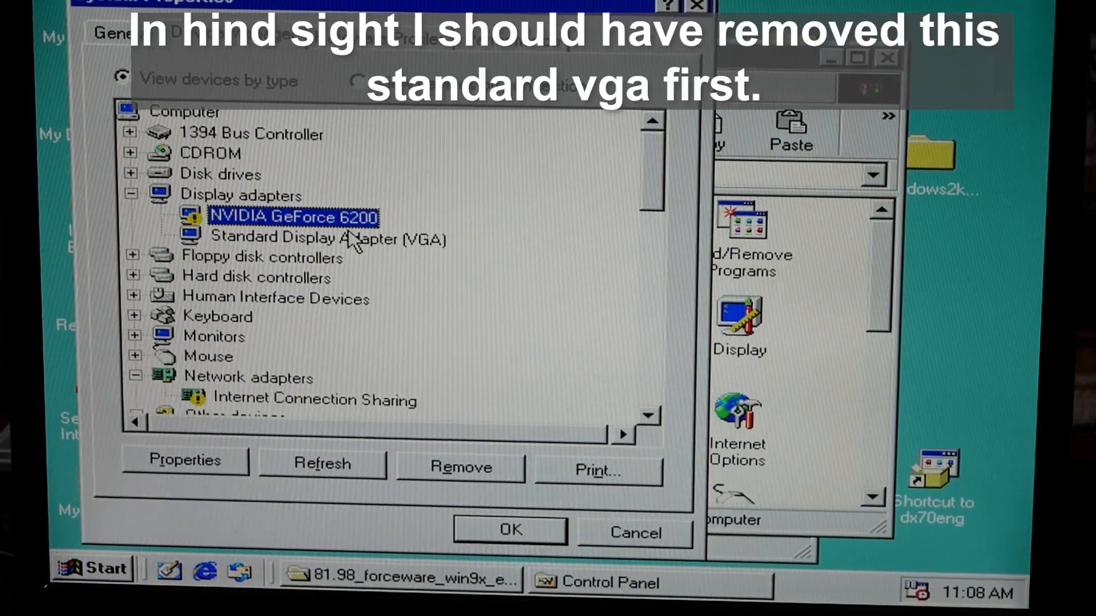
pyautogui.click(327, 239)
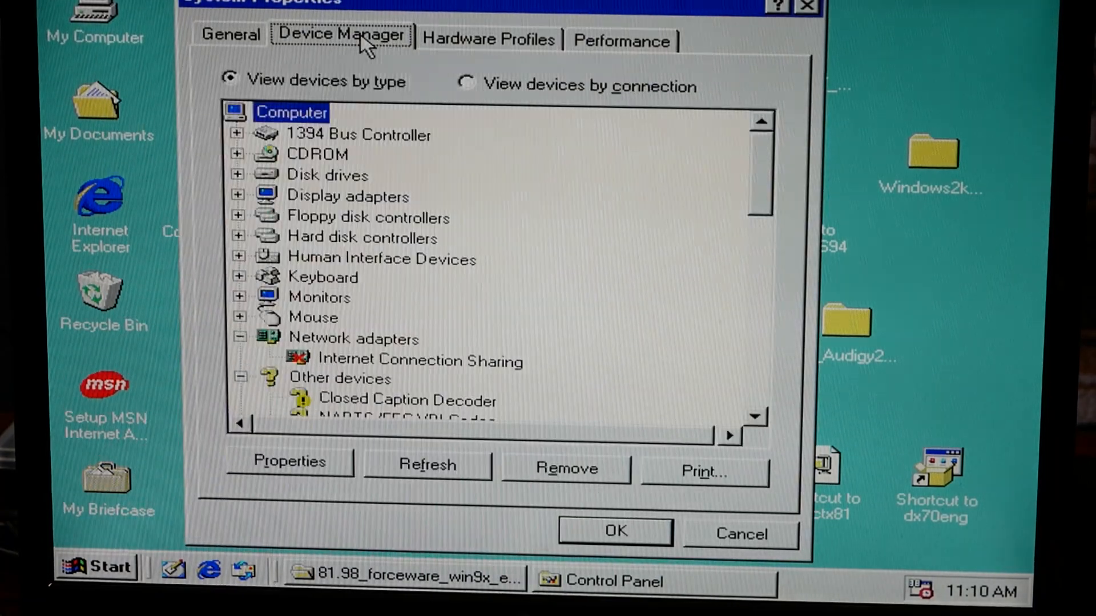
pyautogui.moveTo(276, 185)
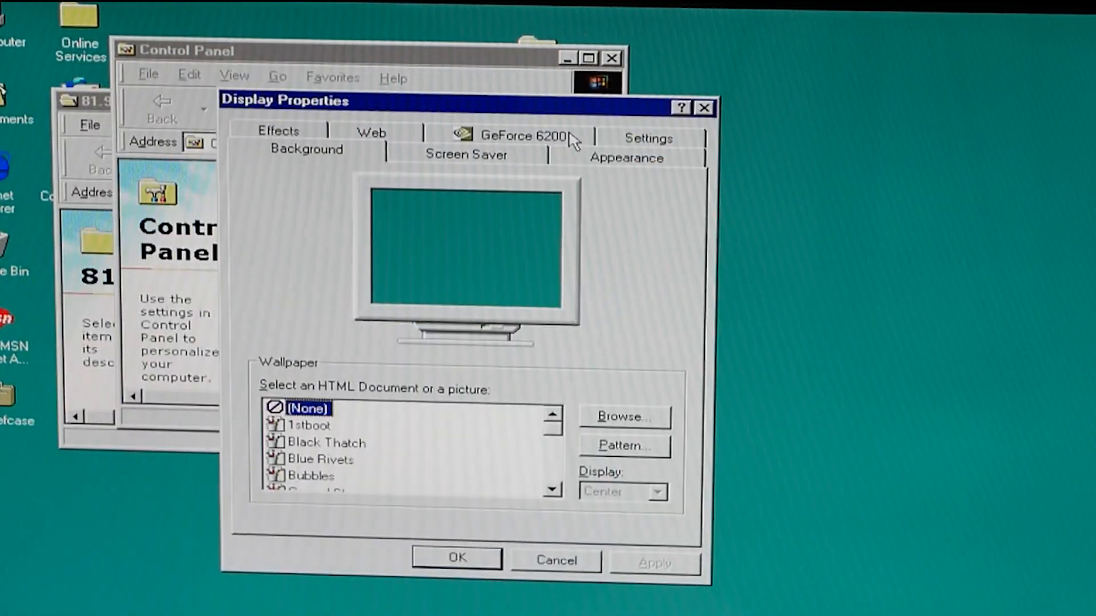
# Set the display to True Color (32 bit) at 1024 by 768 pixels.
pyautogui.click(646, 138)
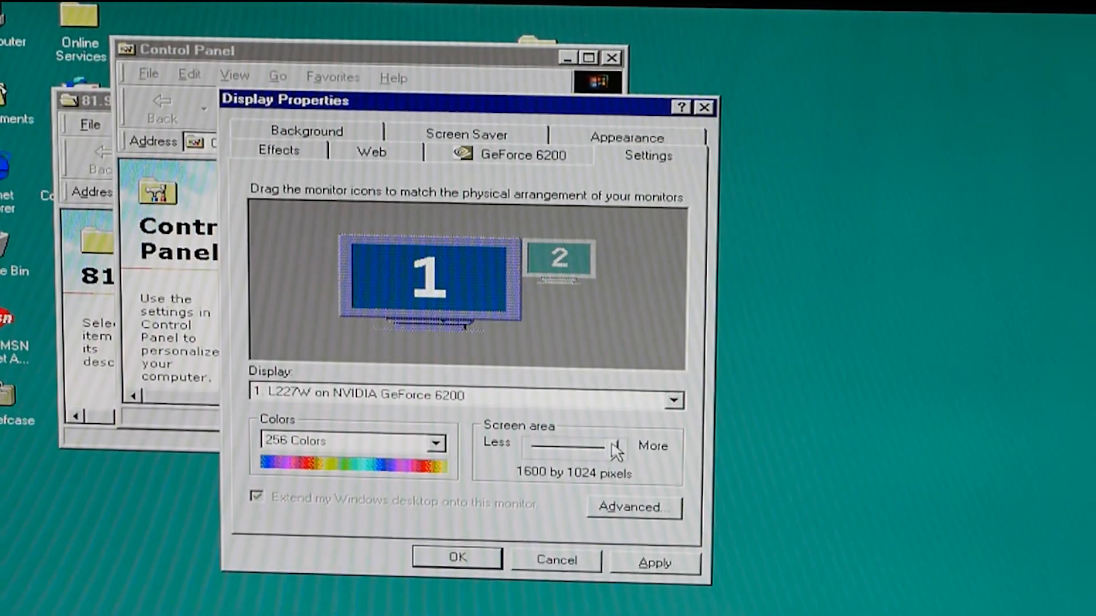
pyautogui.moveTo(618, 445); pyautogui.dragTo(604, 458)
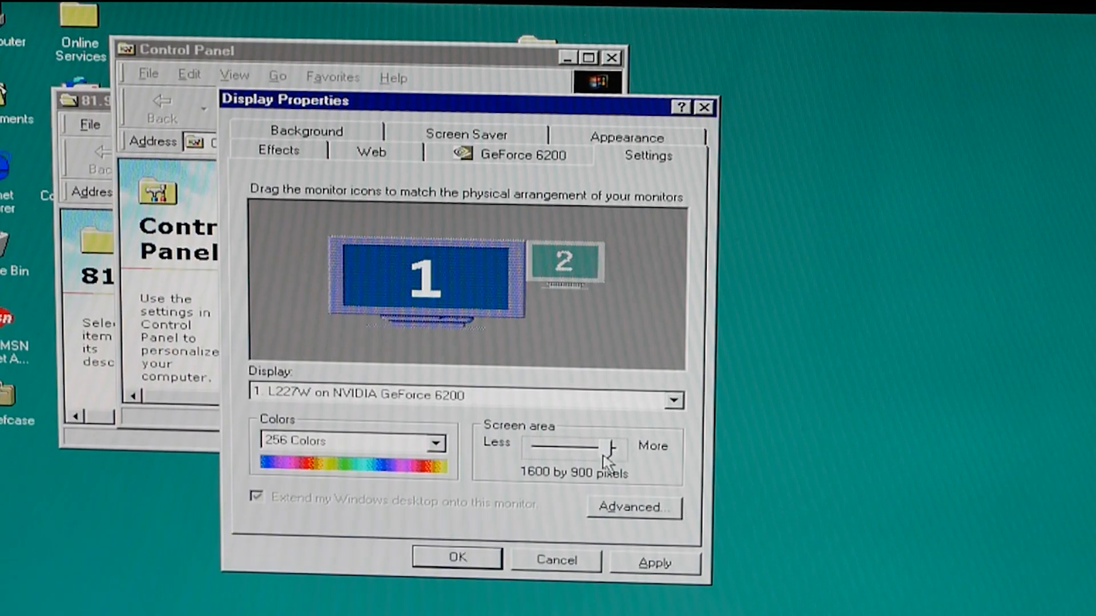
pyautogui.moveTo(600, 447); pyautogui.dragTo(580, 448)
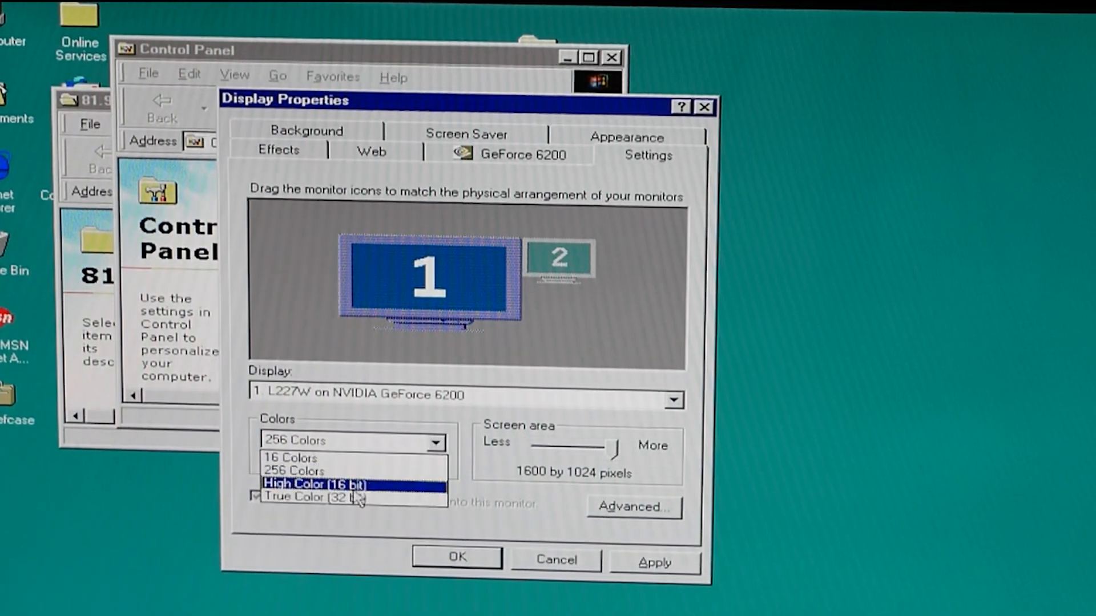
pyautogui.click(307, 497)
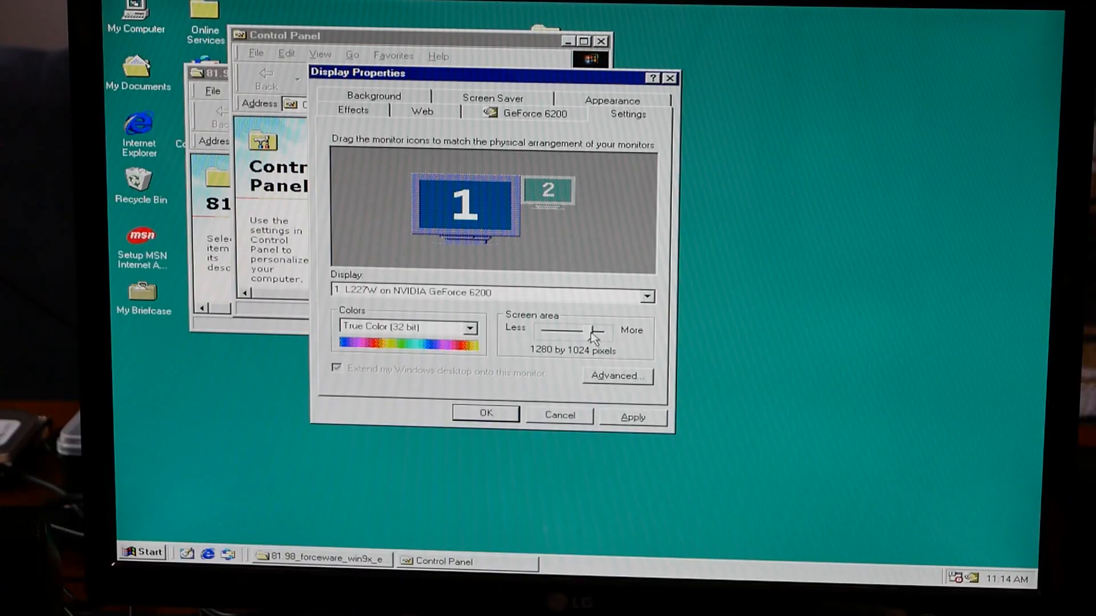
pyautogui.moveTo(597, 330); pyautogui.dragTo(583, 330)
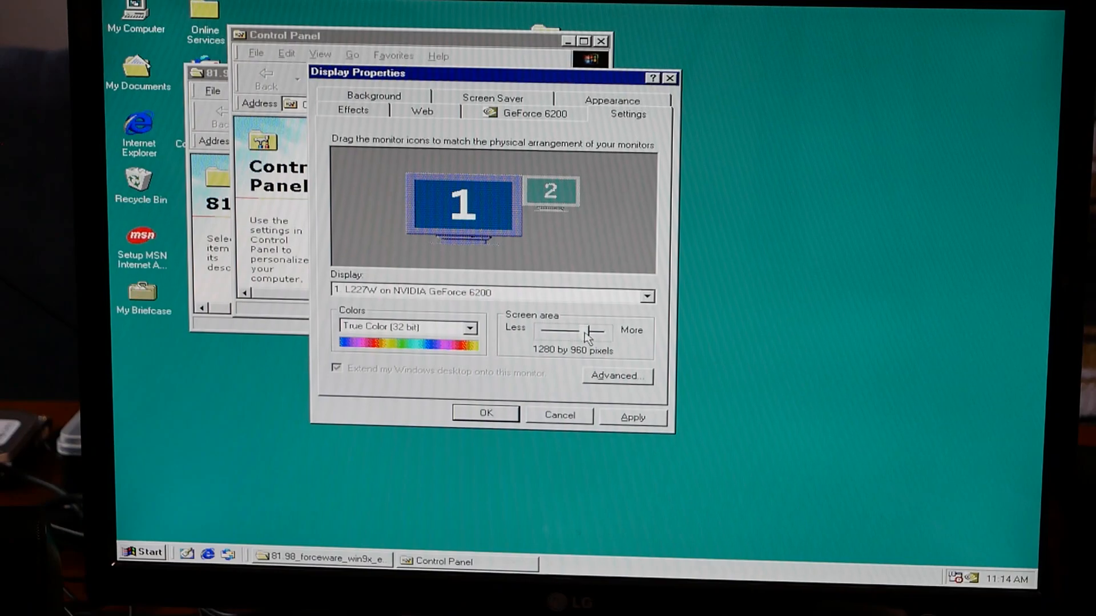
pyautogui.moveTo(588, 331); pyautogui.dragTo(566, 331)
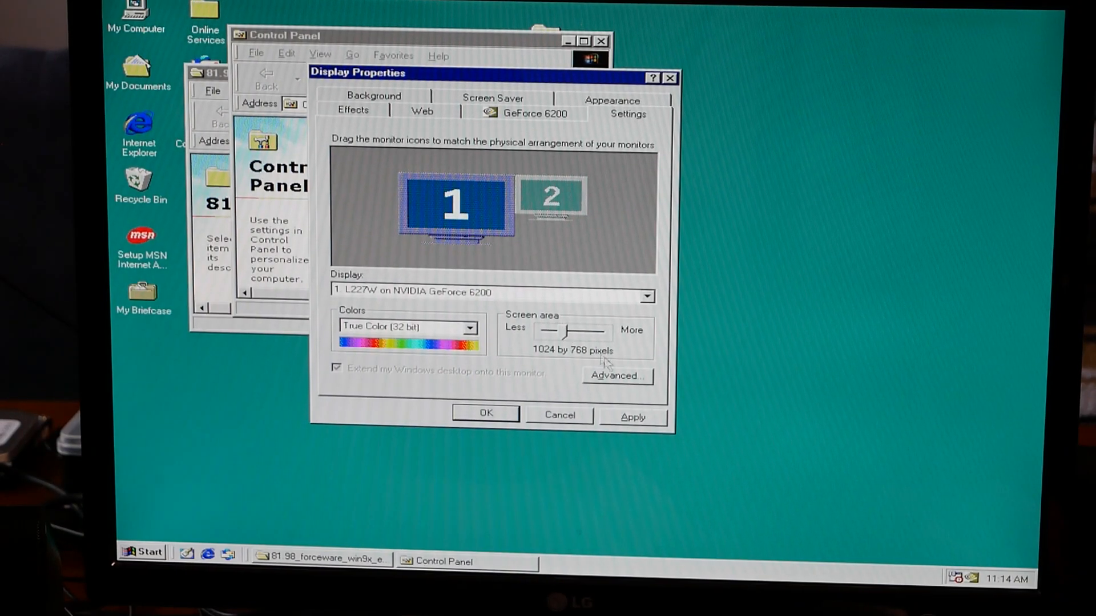
# Select monitor 2 and keep it disabled.
pyautogui.click(550, 196)
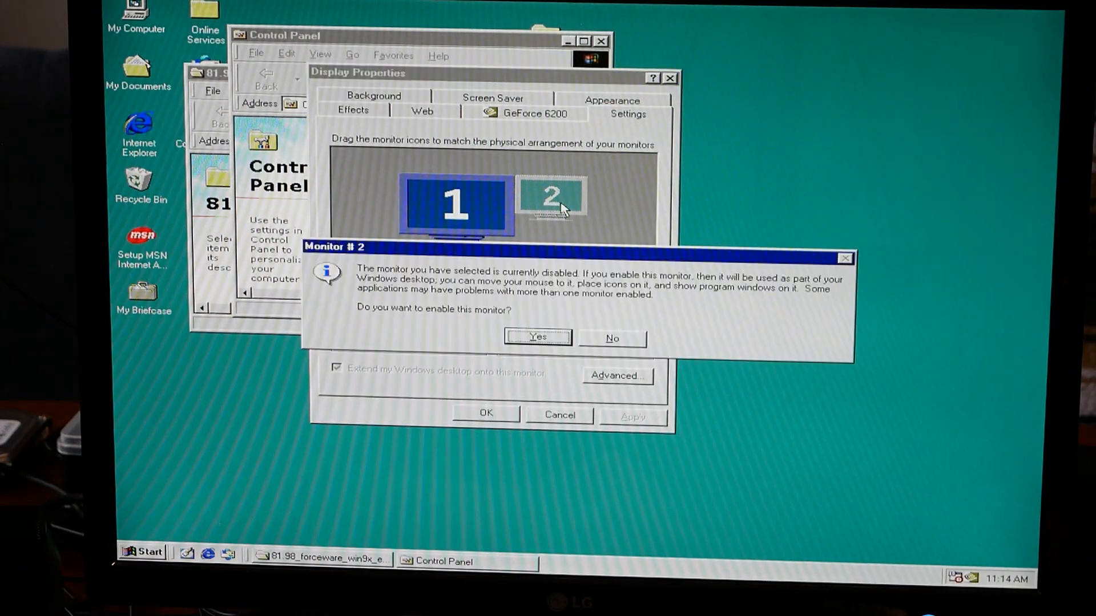
pyautogui.click(536, 338)
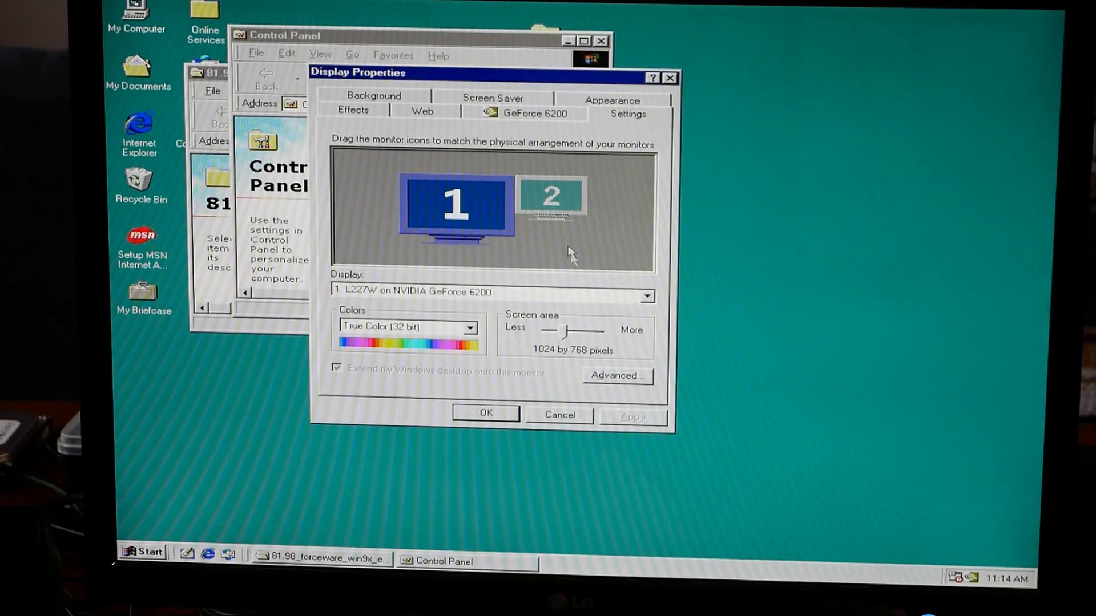
pyautogui.click(537, 113)
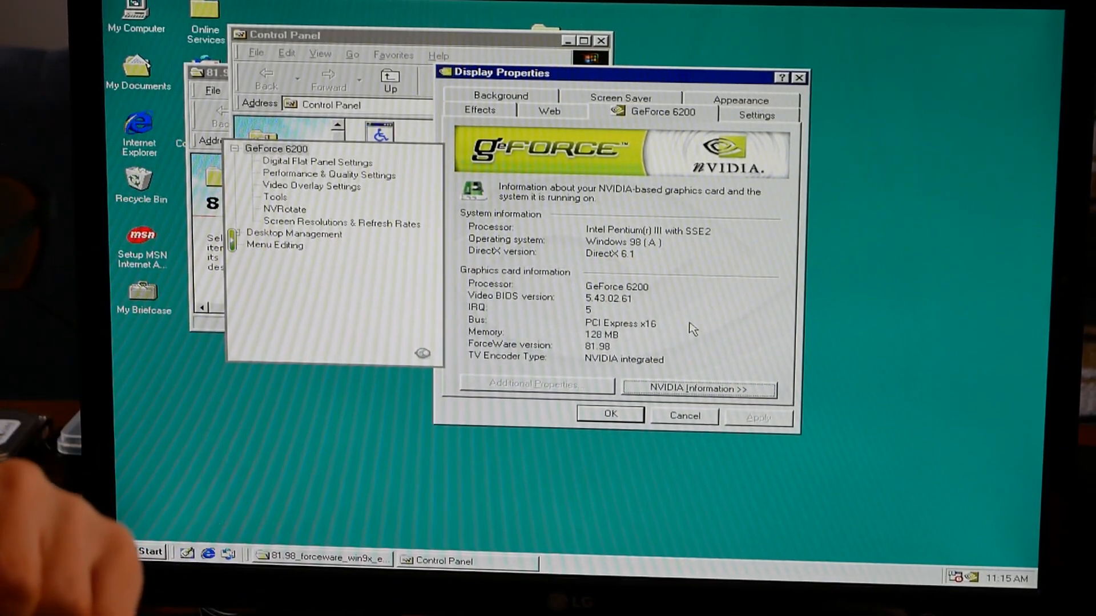
pyautogui.moveTo(699, 349)
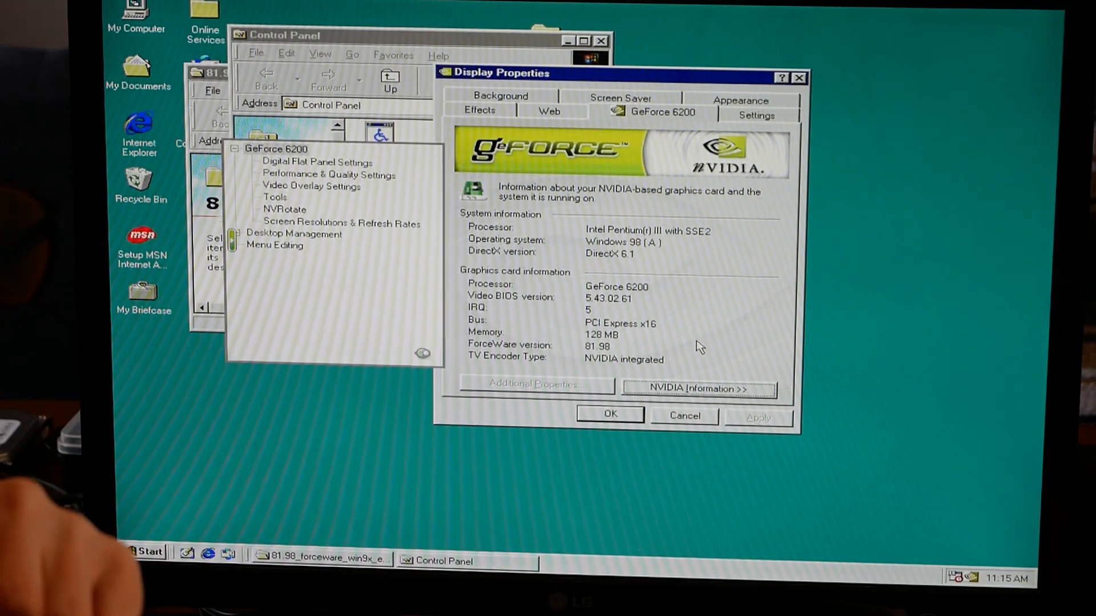
# Open the GeForce 6200 Performance & Quality Settings page to list the advanced global driver settings.
pyautogui.click(329, 174)
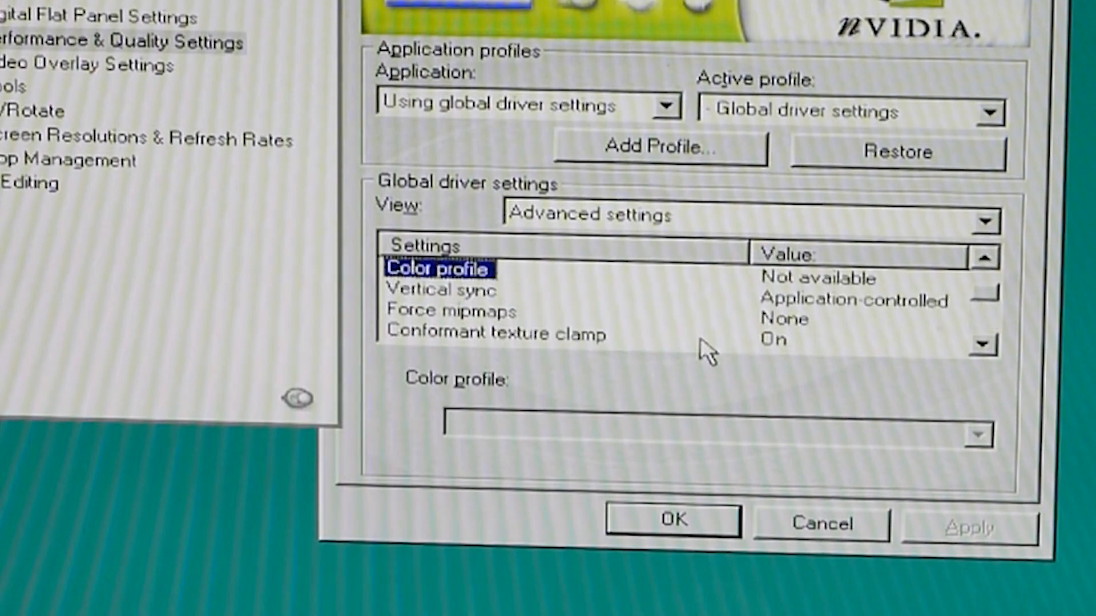
pyautogui.click(443, 289)
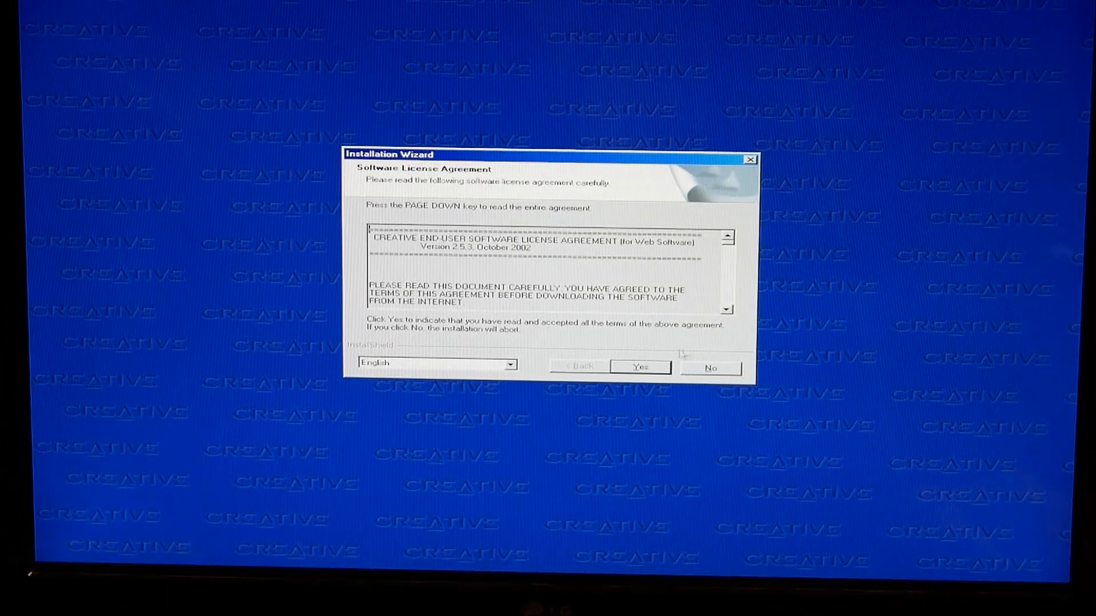
# Accept the Creative licence, pass the Audigy readme, and dismiss the Windows 98 CD request.
pyautogui.click(639, 367)
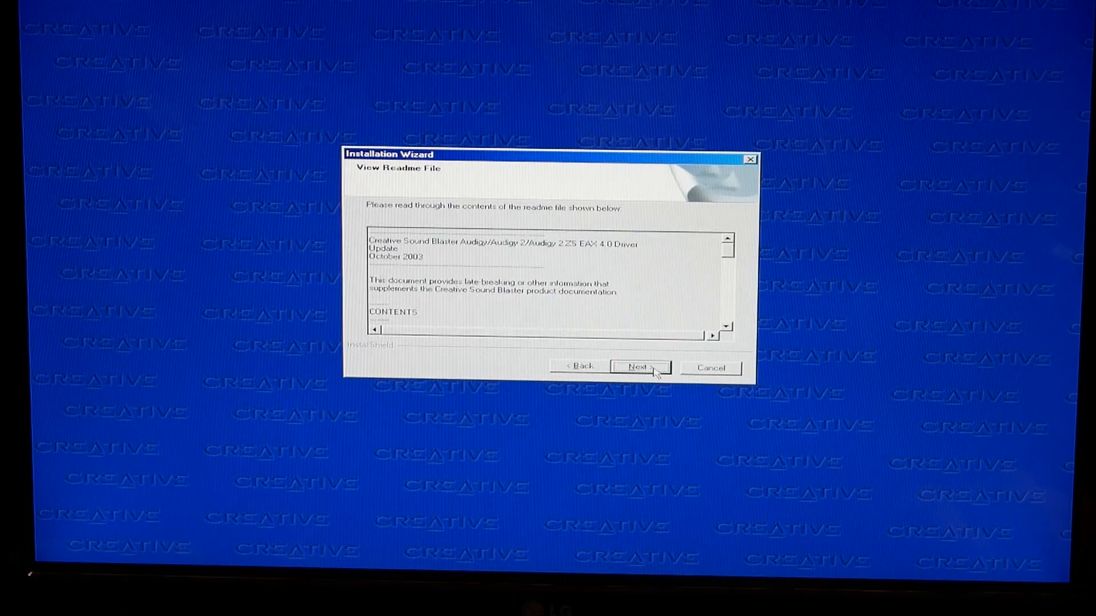
pyautogui.click(639, 367)
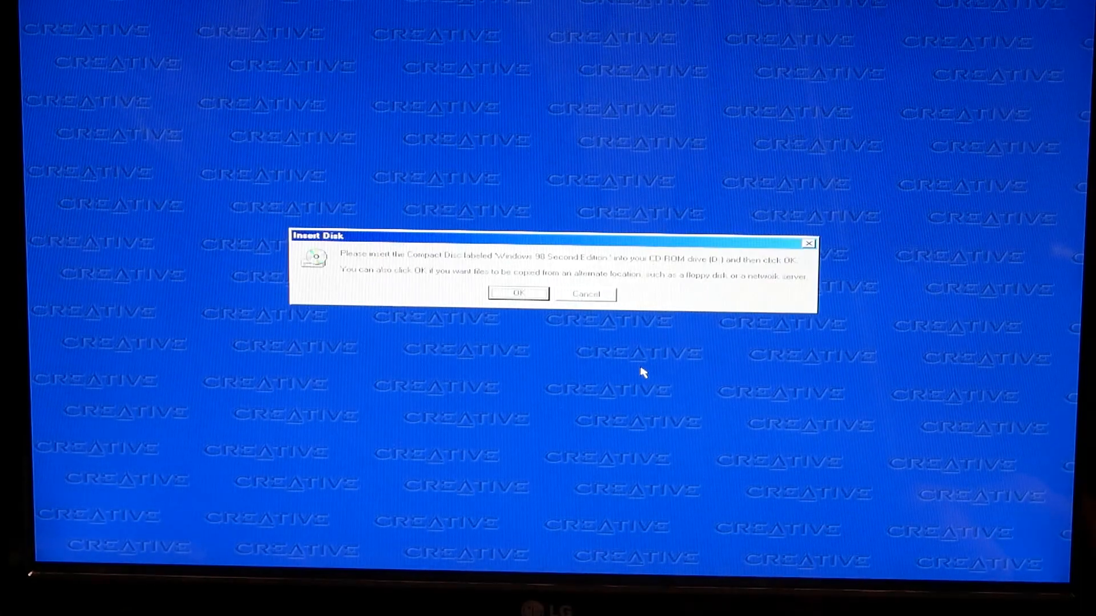
pyautogui.moveTo(529, 320)
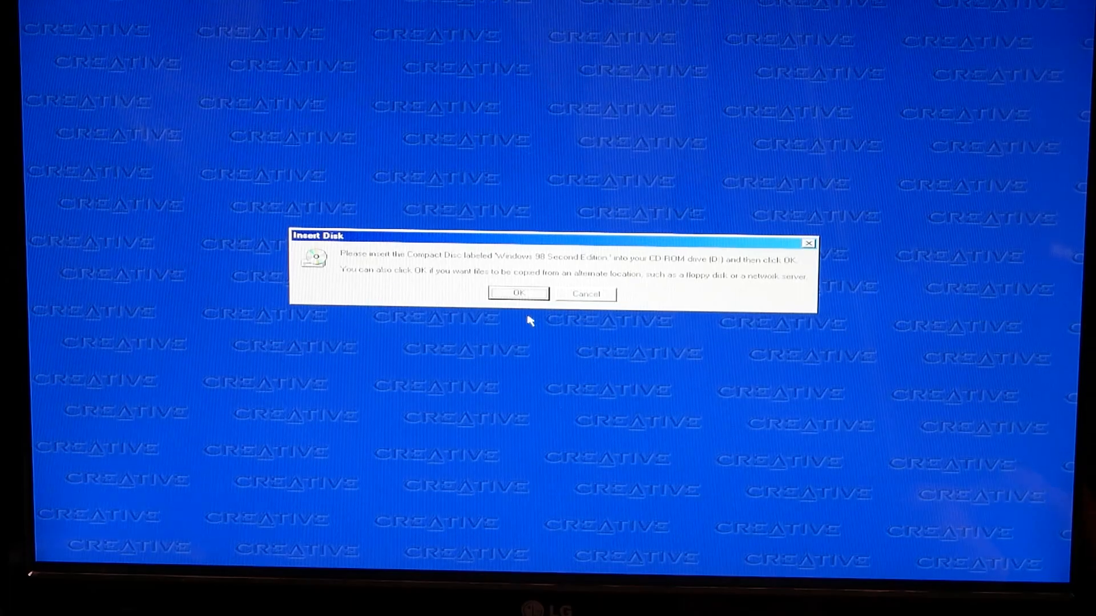
pyautogui.click(518, 292)
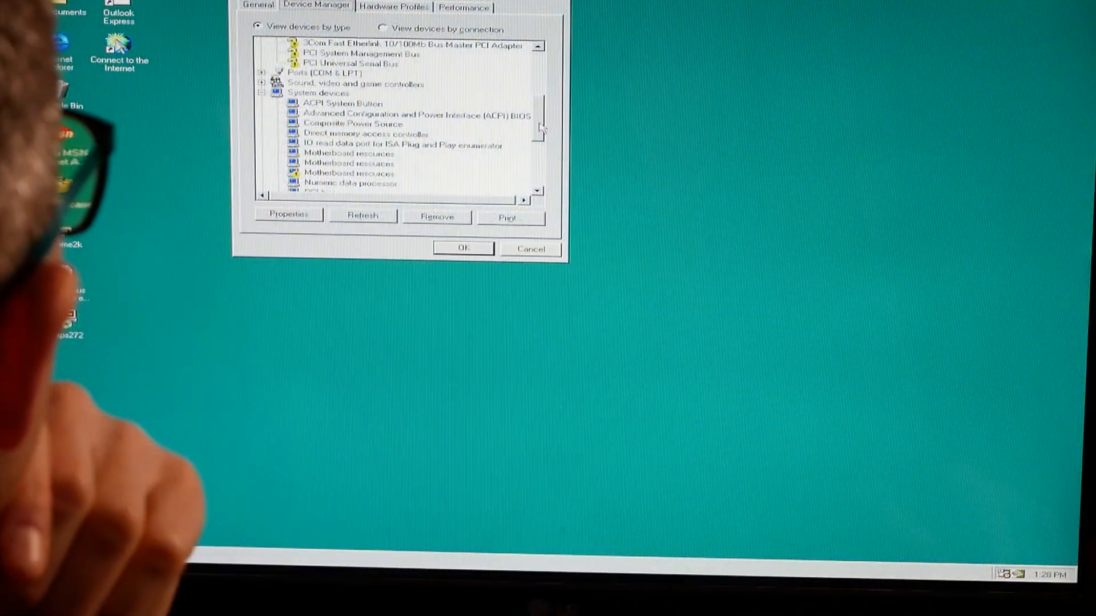
# Select Creative Audigy Audio Processor (WDM) under sound controllers and close the clip player.
pyautogui.click(262, 84)
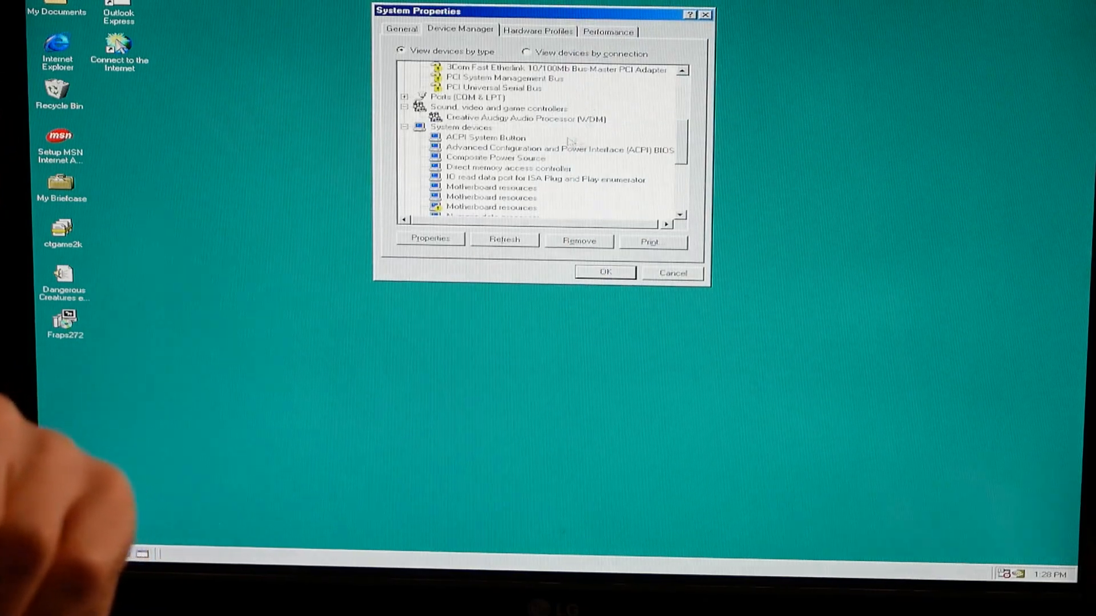
pyautogui.click(525, 119)
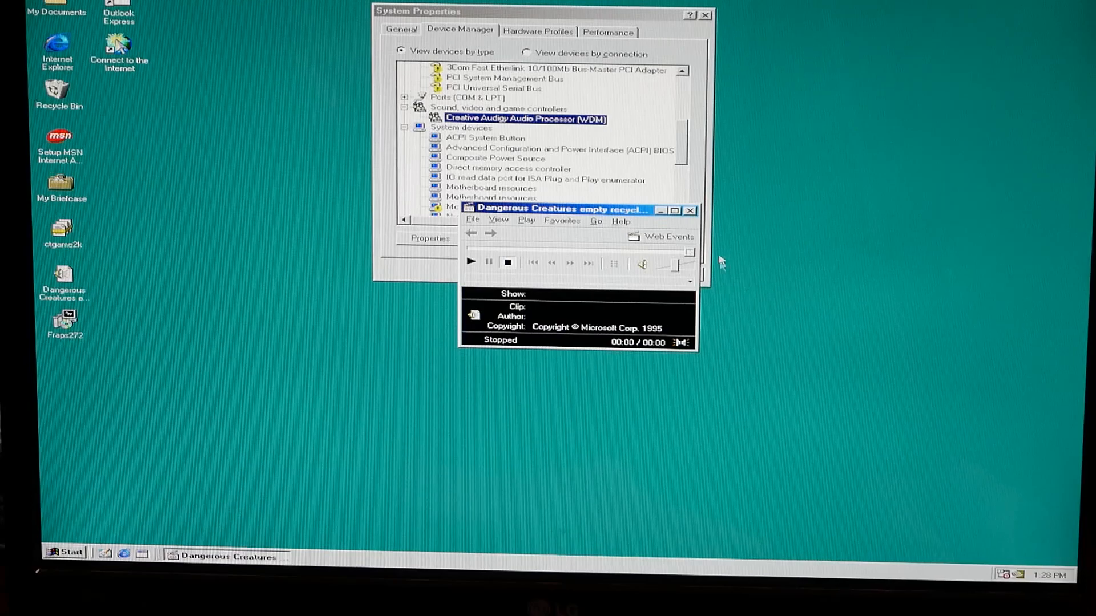
pyautogui.click(471, 262)
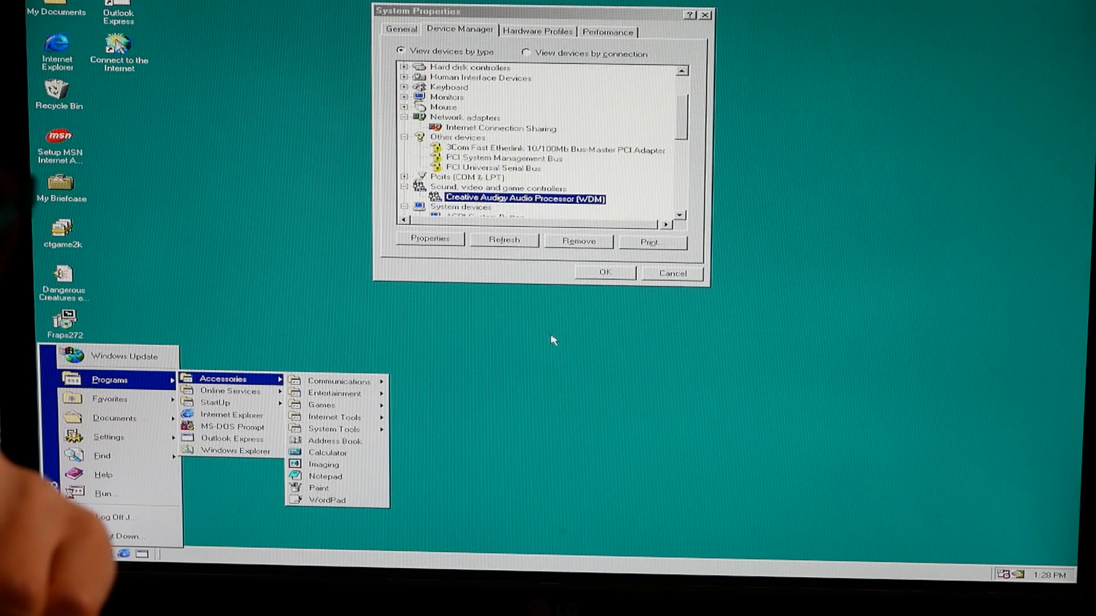
pyautogui.moveTo(669, 155)
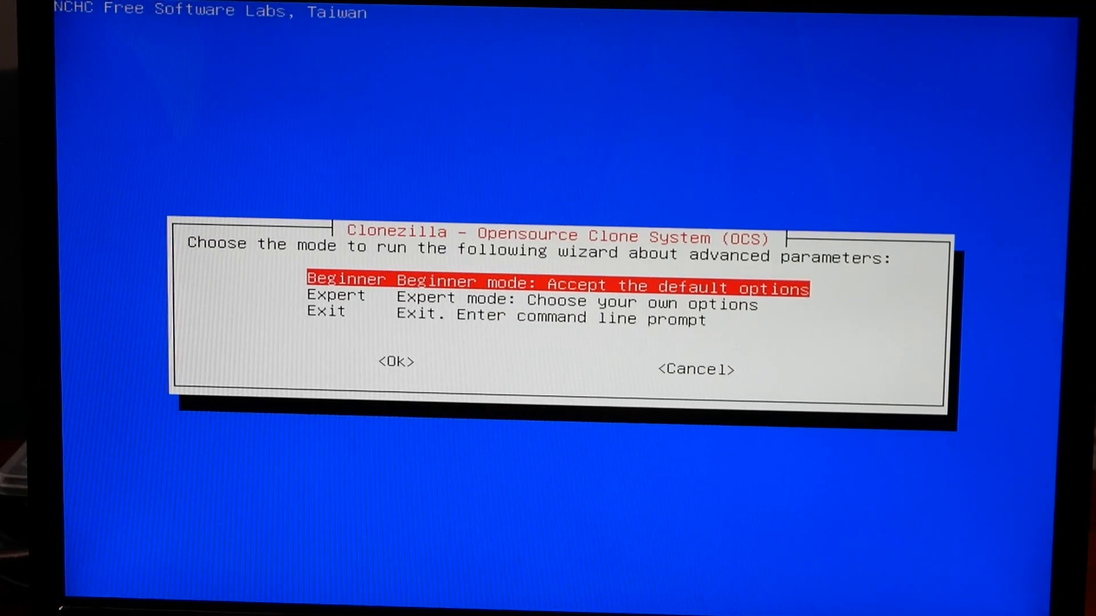
# Pick Clonezilla Beginner mode, then the disk_to_local_disk clone option.
pyautogui.click(395, 361)
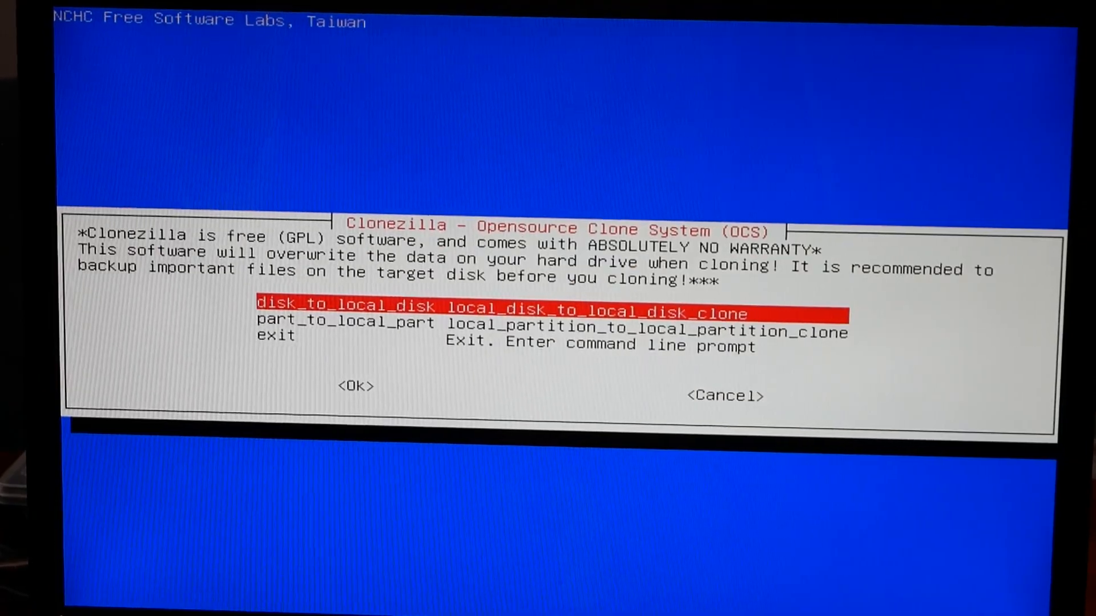
pyautogui.click(355, 386)
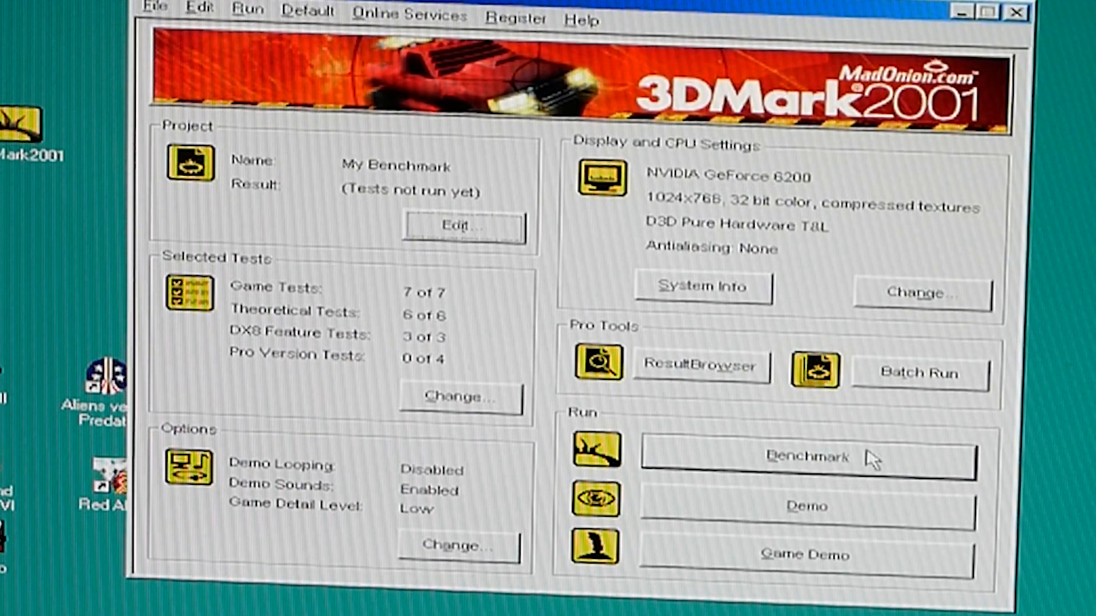
# Run the full 3DMark2001 benchmark on the GeForce 6200 at 1024x768, 32-bit.
pyautogui.click(806, 457)
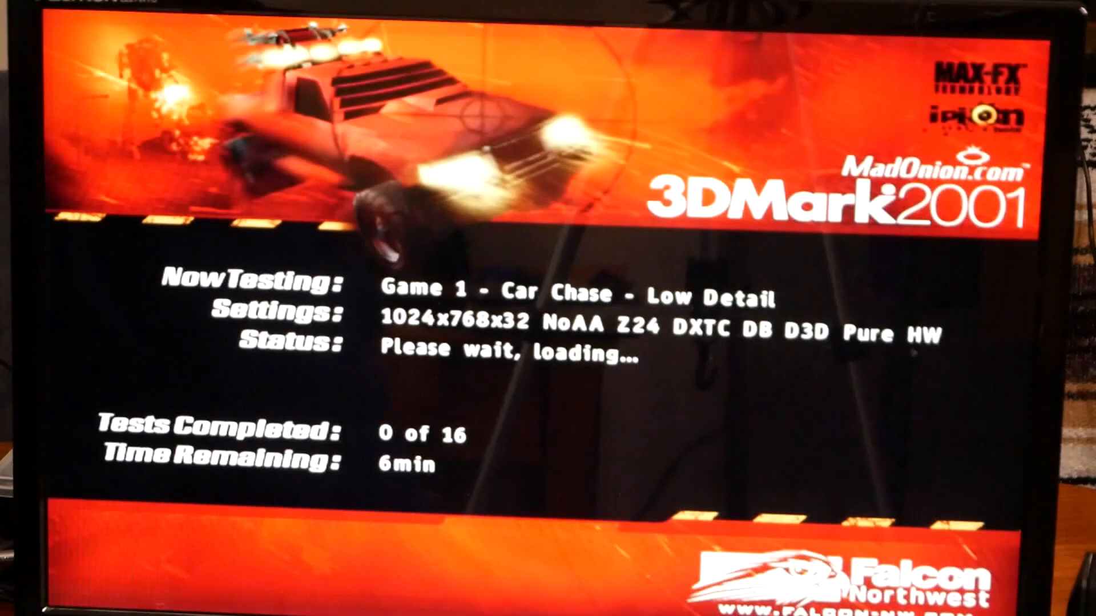